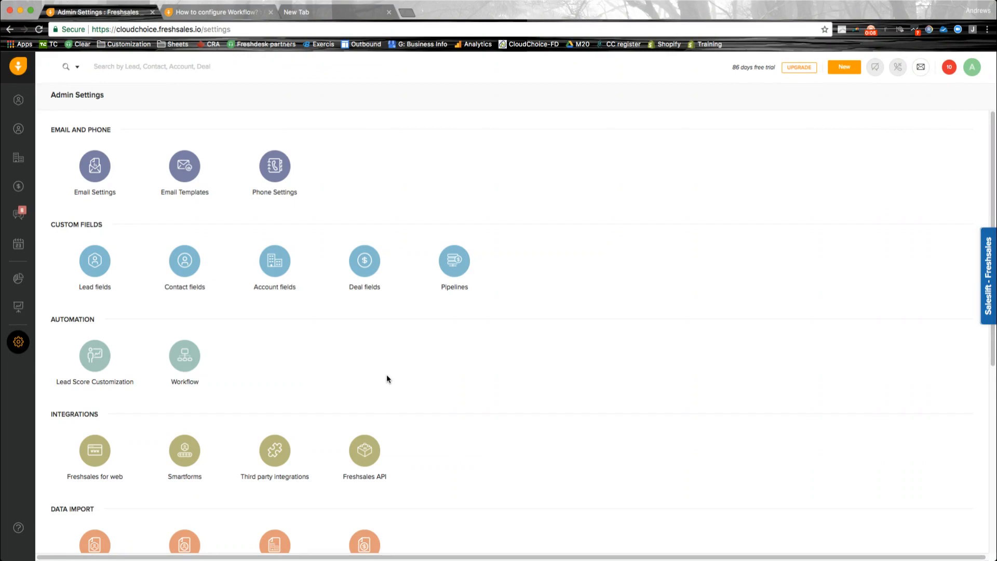
{"action": "mouse_move", "coordinate": [373, 372]}
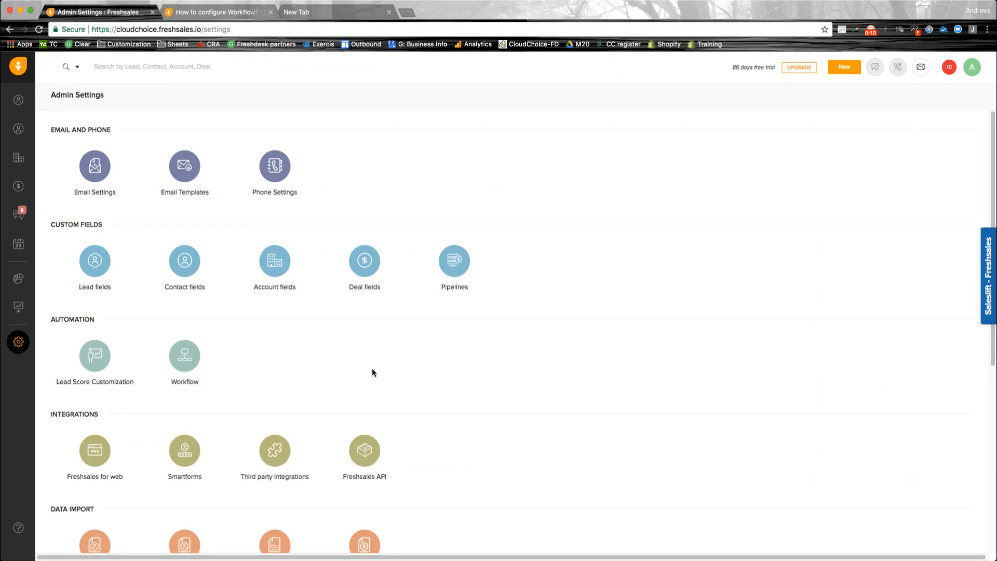
{"action": "mouse_move", "coordinate": [206, 313]}
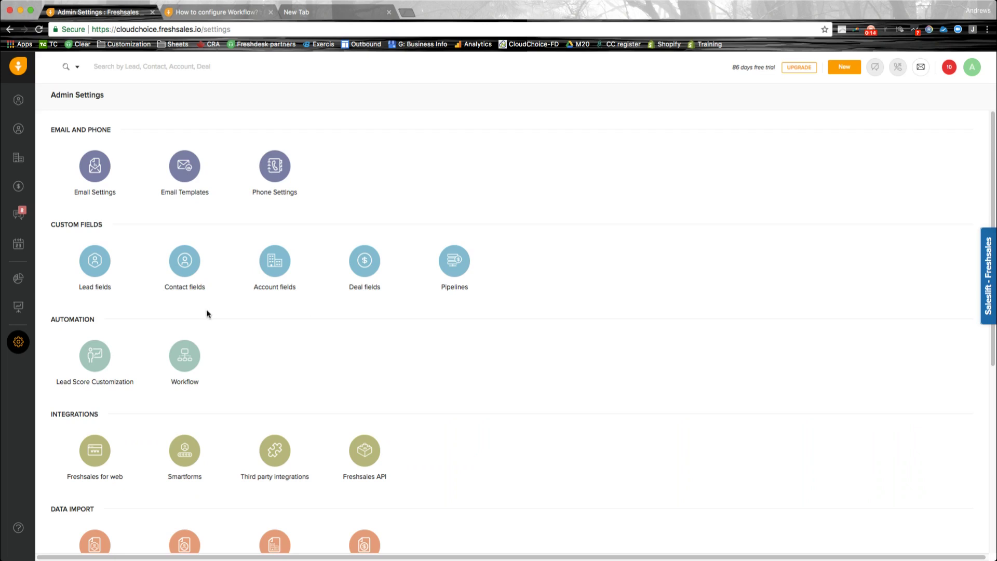
{"action": "mouse_move", "coordinate": [251, 407]}
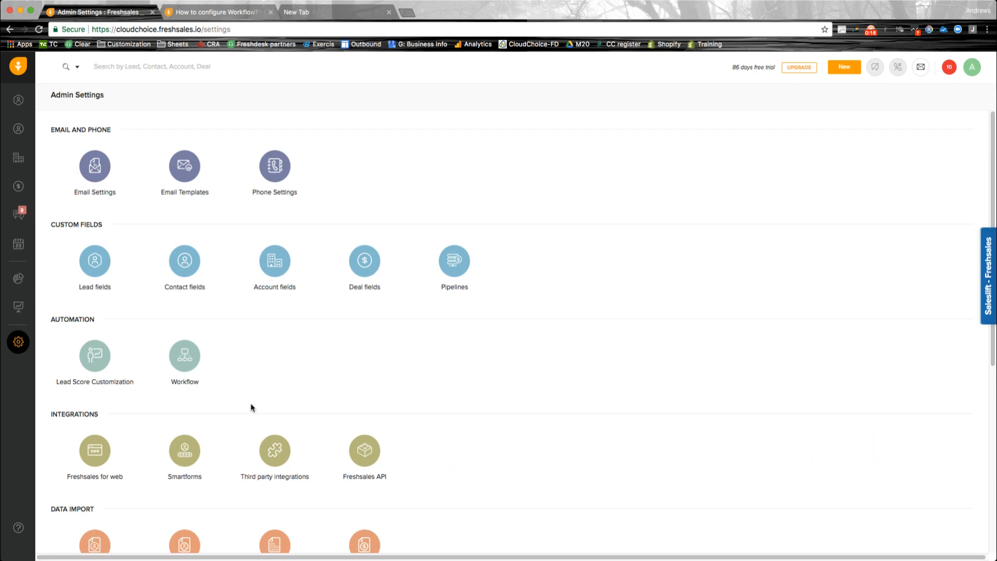
{"action": "mouse_move", "coordinate": [252, 397]}
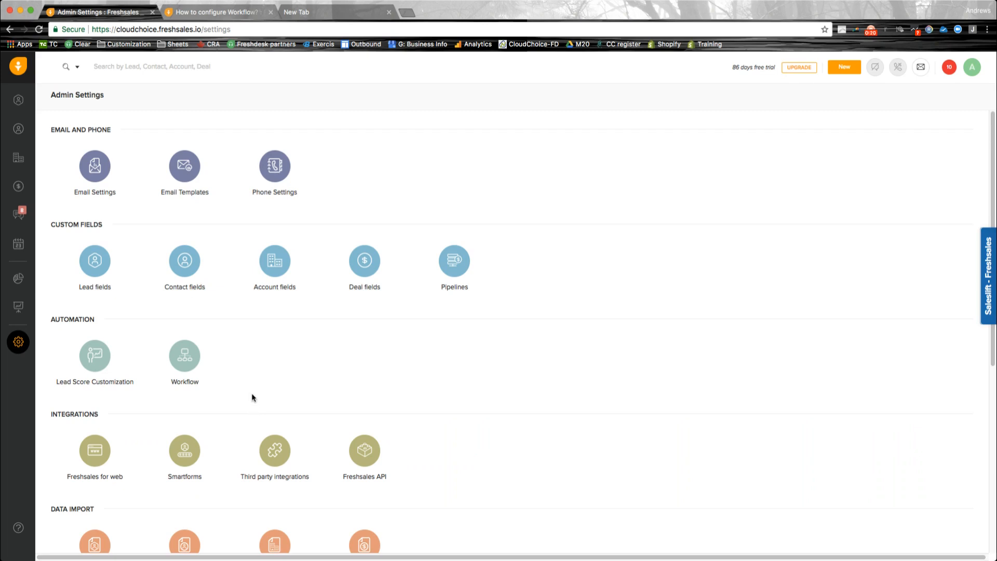
{"action": "mouse_move", "coordinate": [17, 100]}
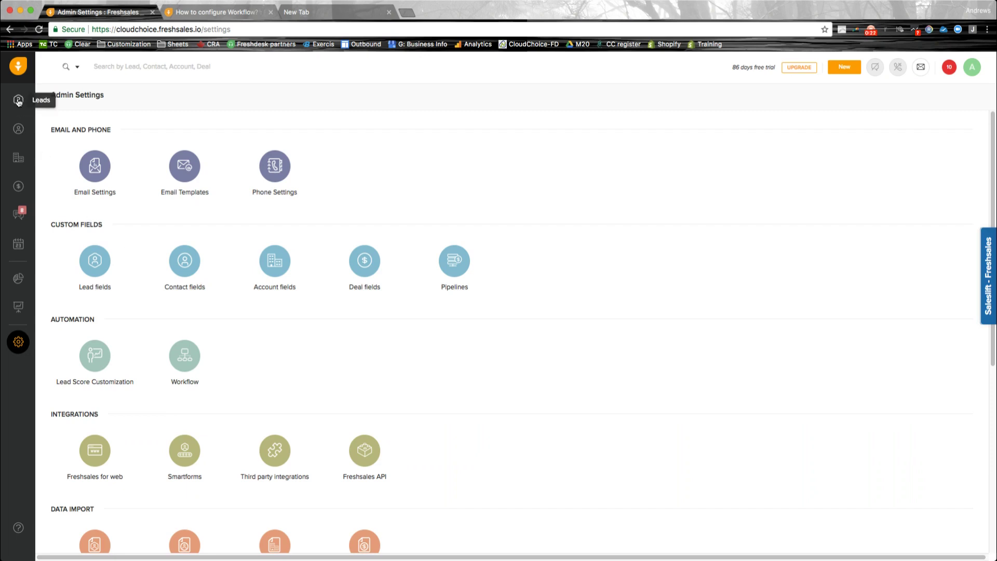
Step: Open the My Leads list and briefly view, then dismiss, the add/import leads options
{"action": "left_click", "coordinate": [17, 99]}
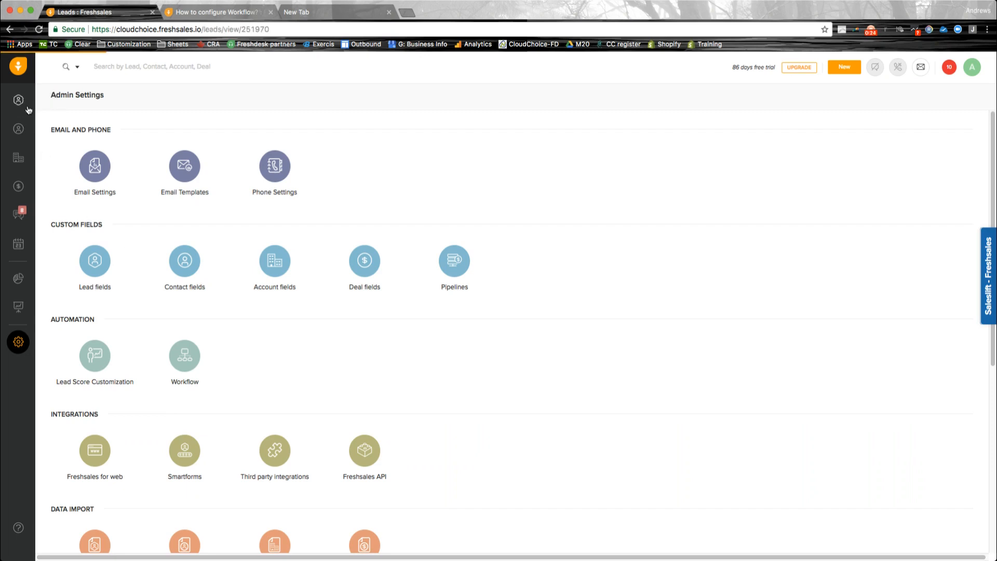
{"action": "left_click", "coordinate": [18, 100]}
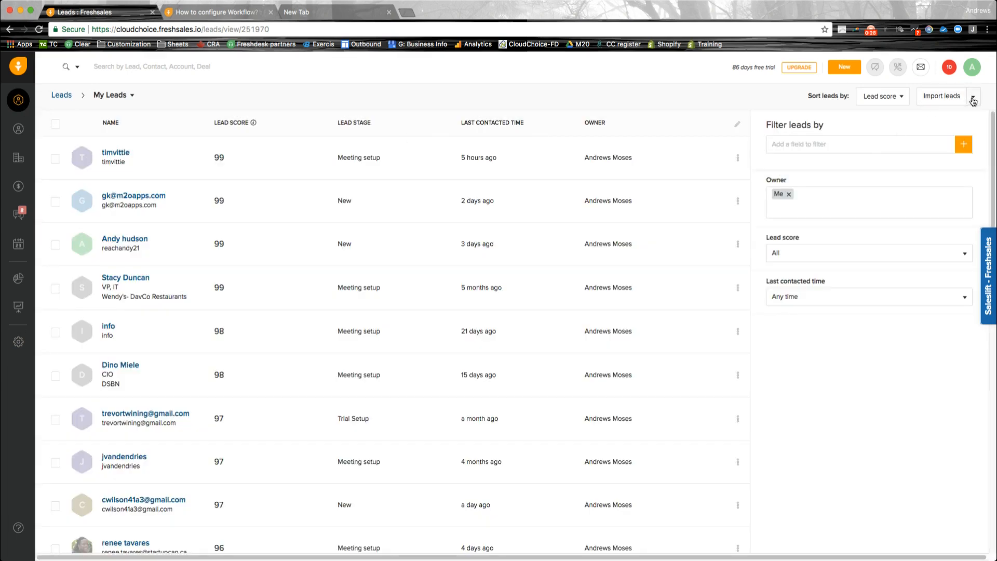
{"action": "left_click", "coordinate": [974, 96]}
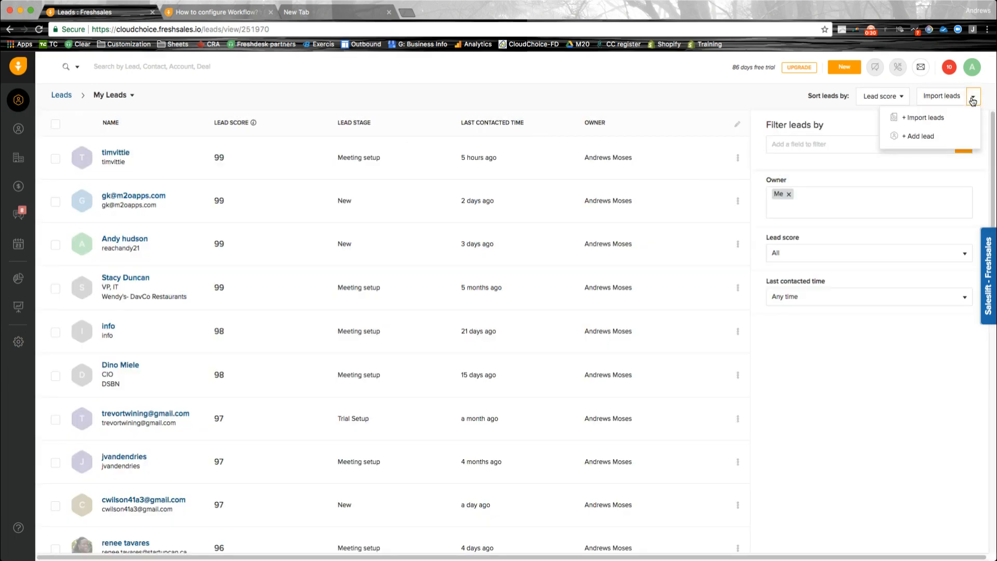
{"action": "left_click", "coordinate": [362, 159]}
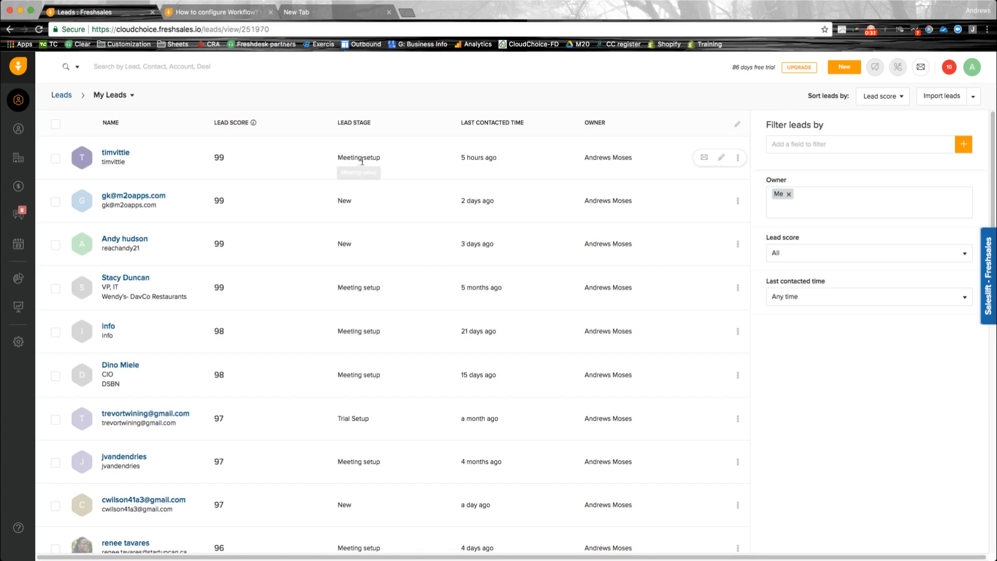
{"action": "left_click", "coordinate": [18, 342]}
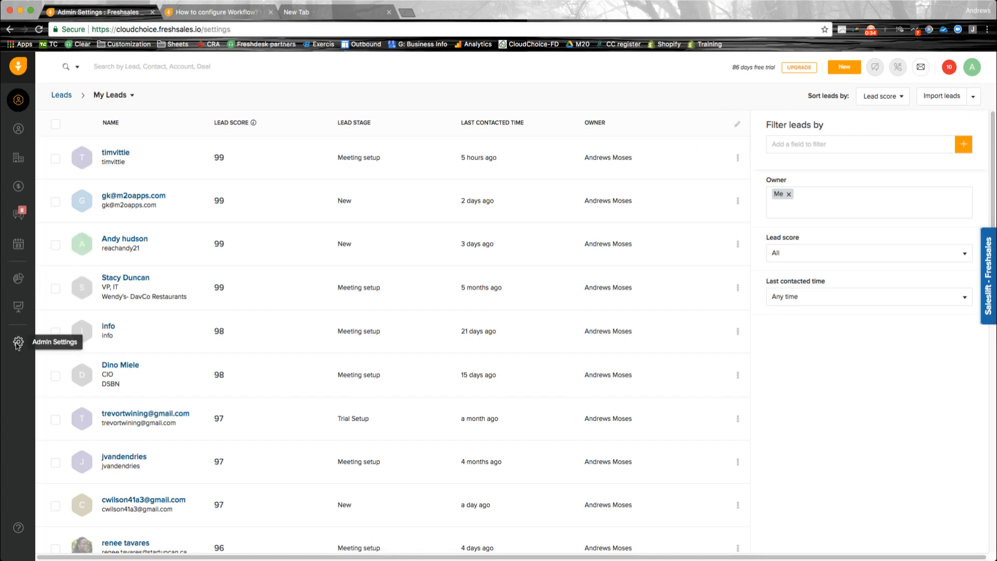
Step: From Admin Settings, open Automation's Workflow page and start a new workflow
{"action": "left_click", "coordinate": [18, 341]}
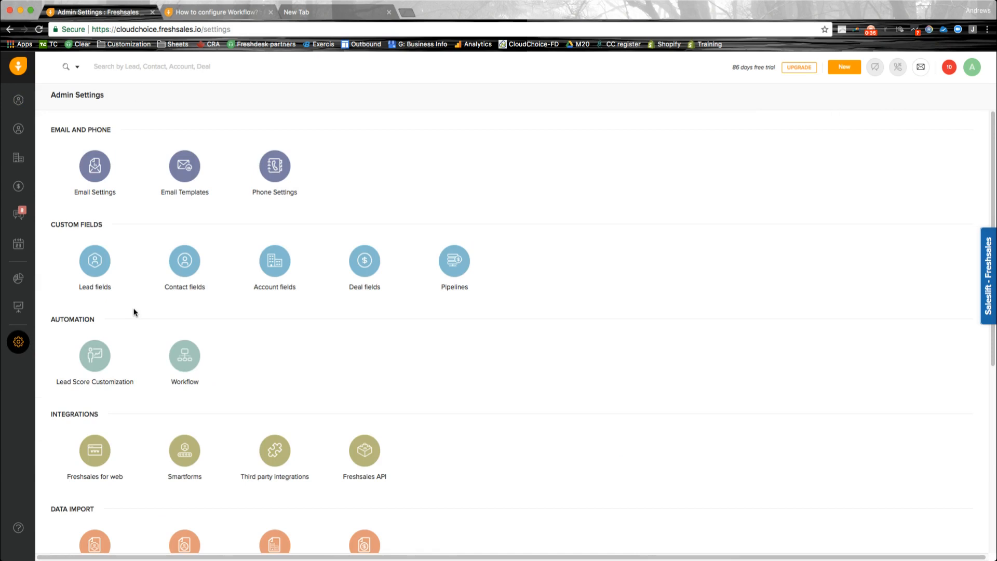
{"action": "scroll", "scroll_direction": "down", "scroll_amount": 3}
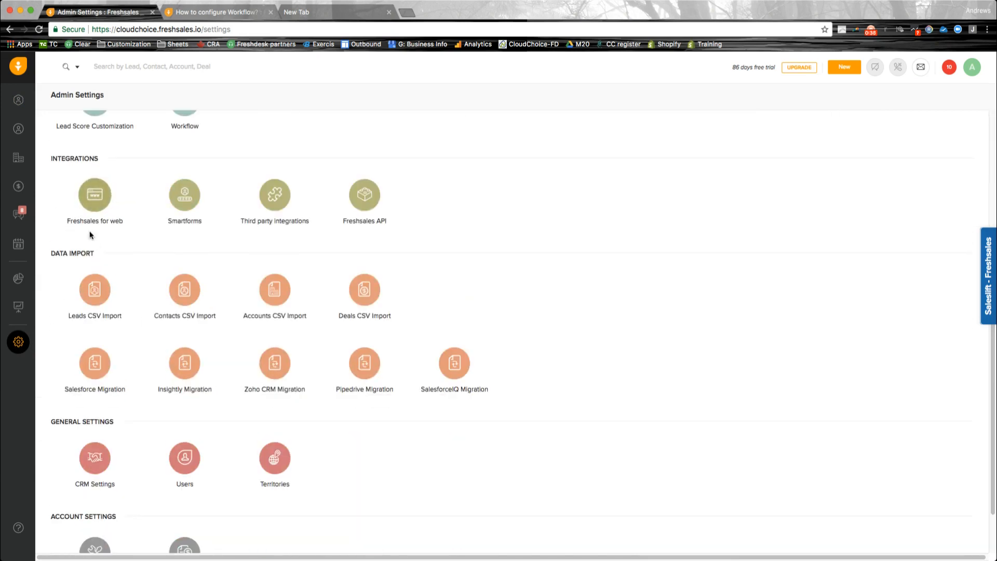
{"action": "mouse_move", "coordinate": [94, 194]}
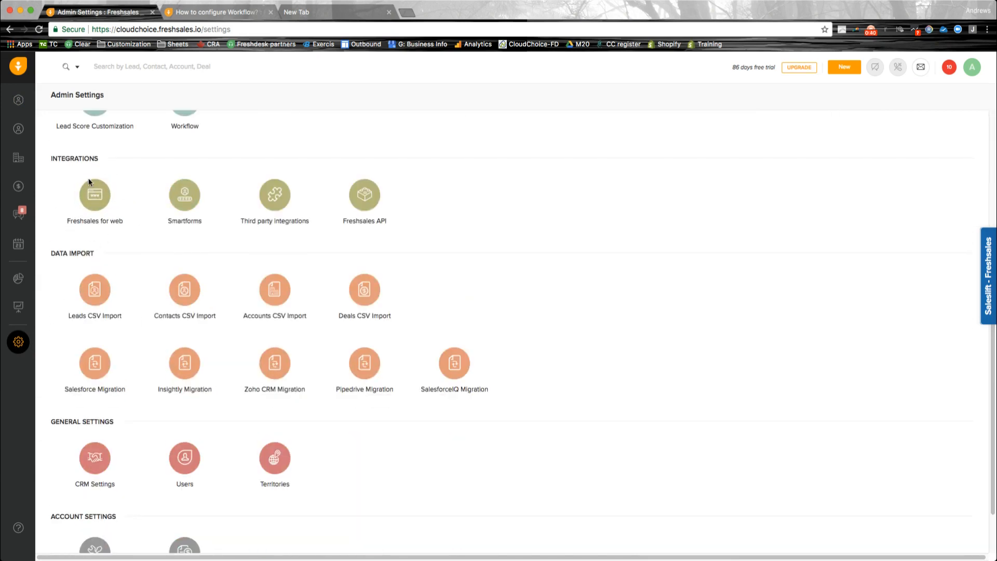
{"action": "mouse_move", "coordinate": [94, 194]}
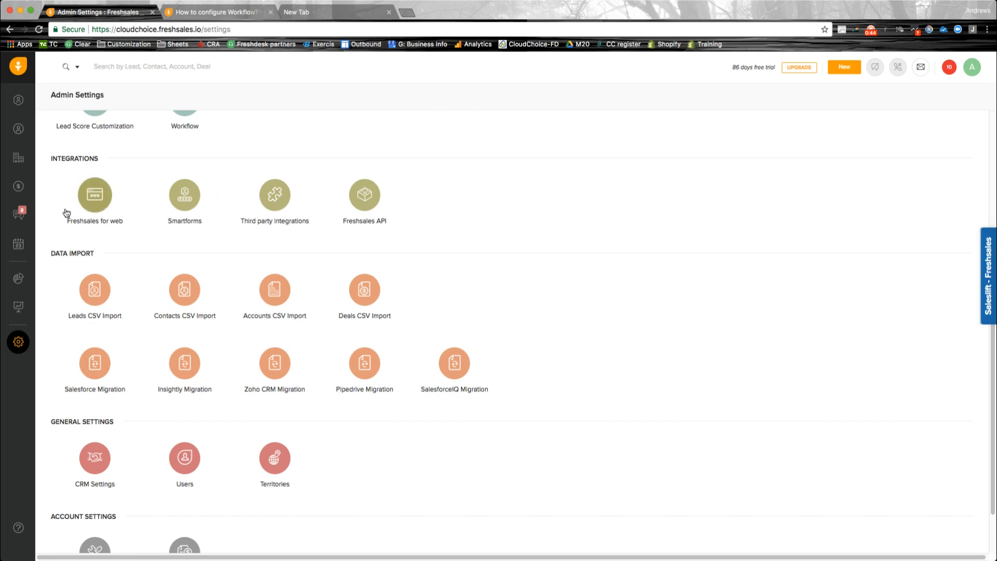
{"action": "mouse_move", "coordinate": [91, 170]}
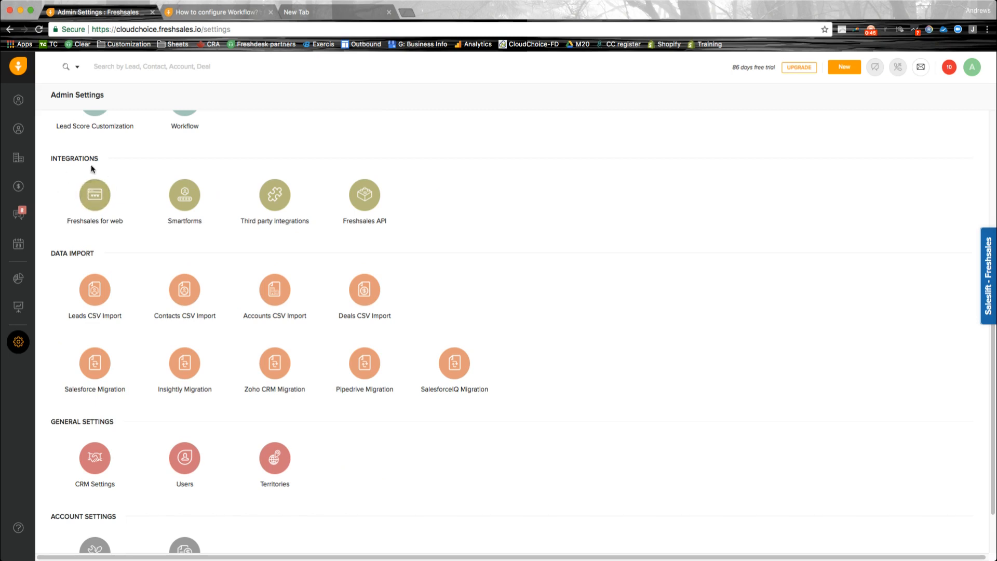
{"action": "scroll", "scroll_direction": "up", "scroll_amount": 3}
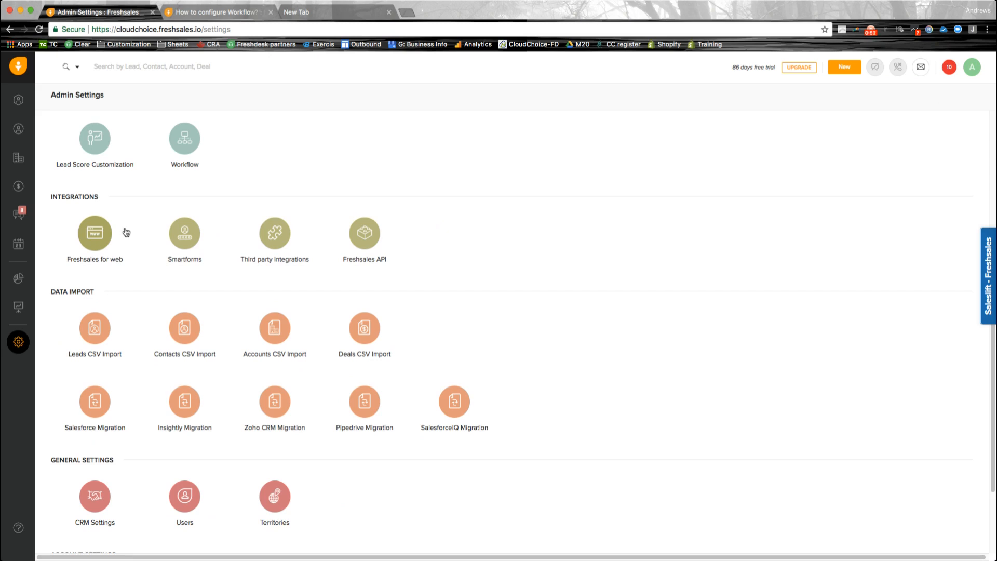
{"action": "mouse_move", "coordinate": [131, 232]}
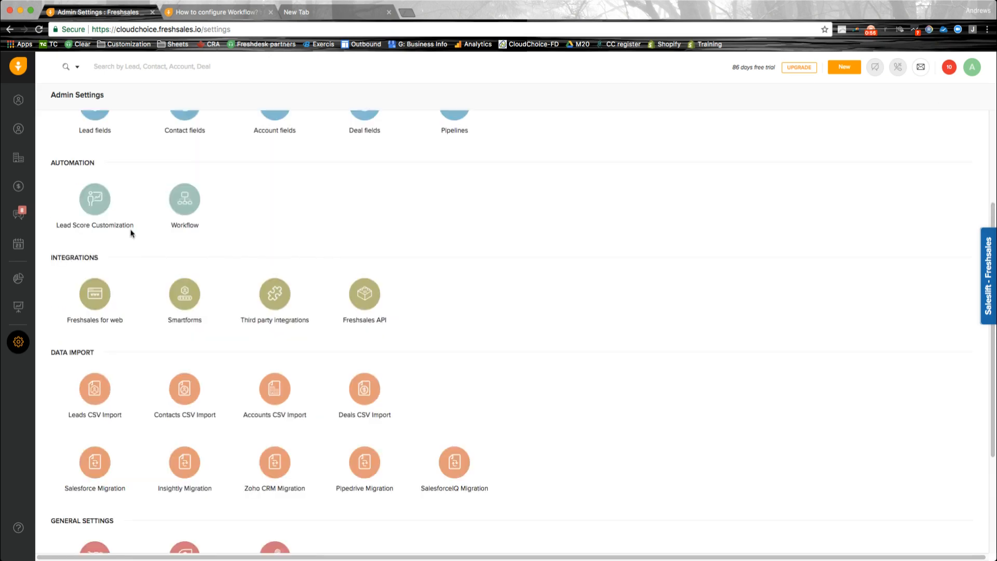
{"action": "scroll", "scroll_direction": "up", "scroll_amount": 3}
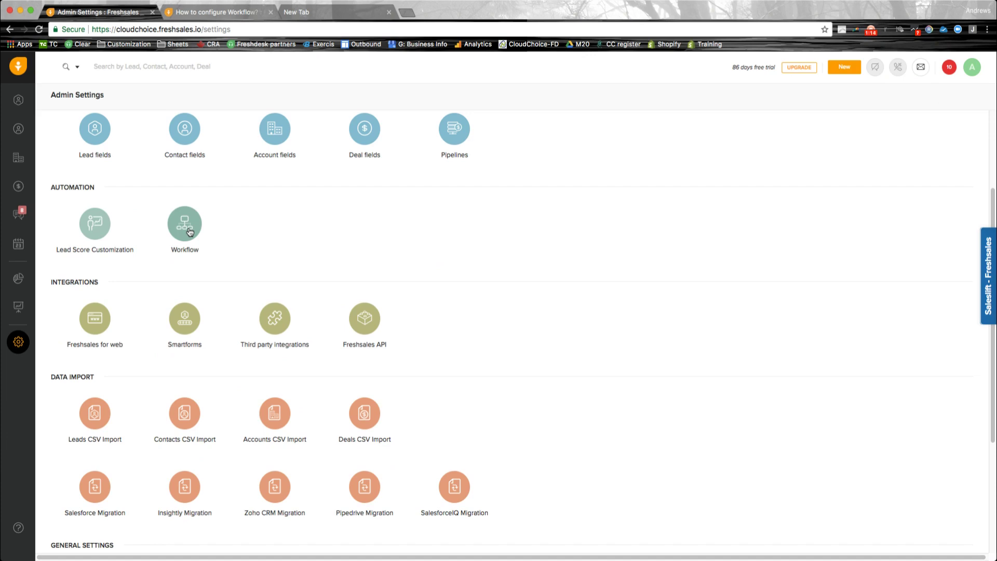
{"action": "left_click", "coordinate": [184, 225]}
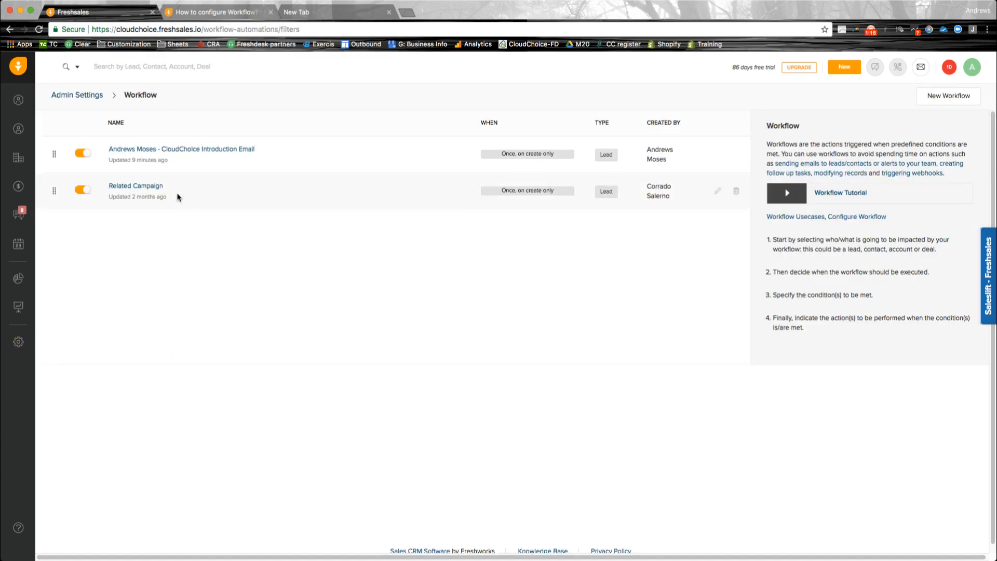
{"action": "mouse_move", "coordinate": [952, 99]}
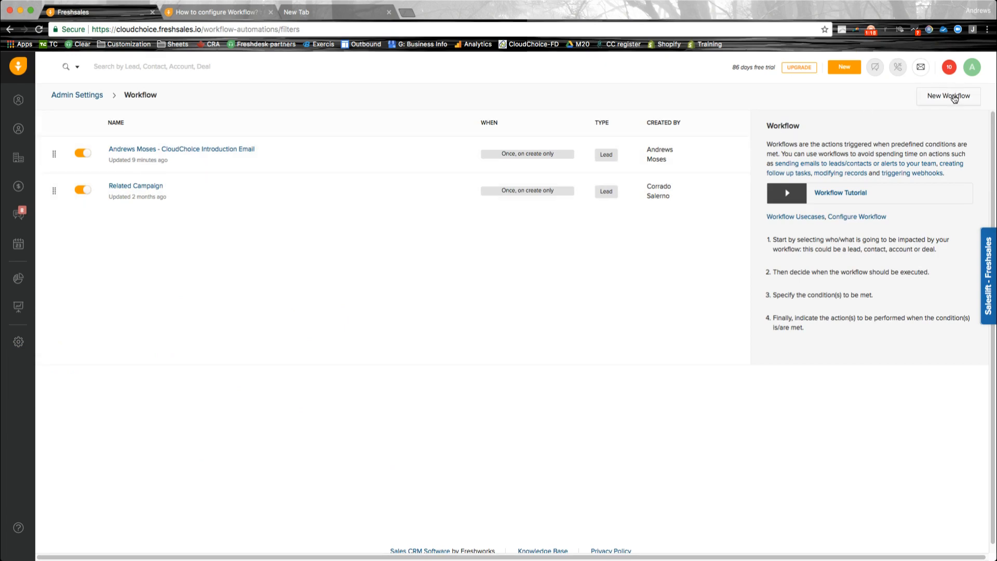
{"action": "left_click", "coordinate": [948, 96]}
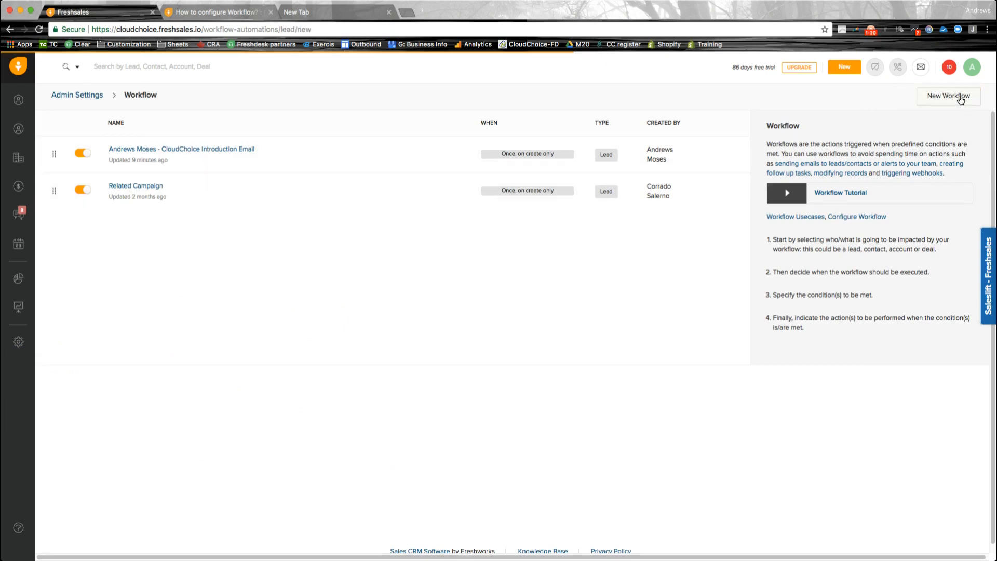
Step: Enter 'Andrews introduction' as the new workflow's name and description
{"action": "left_click", "coordinate": [949, 96]}
{"action": "type", "text": "Andrews Intr"}
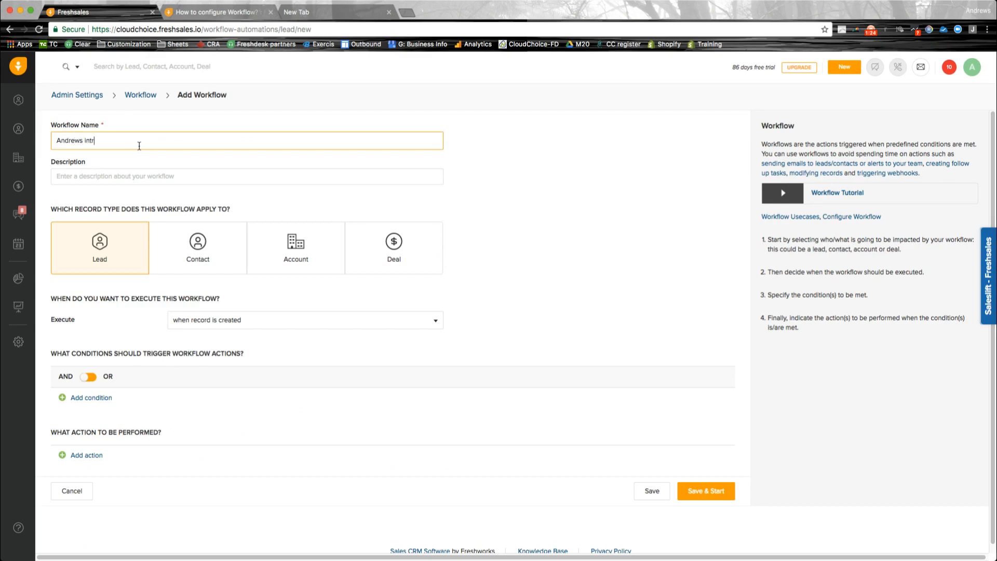
{"action": "type", "text": "oduction"}
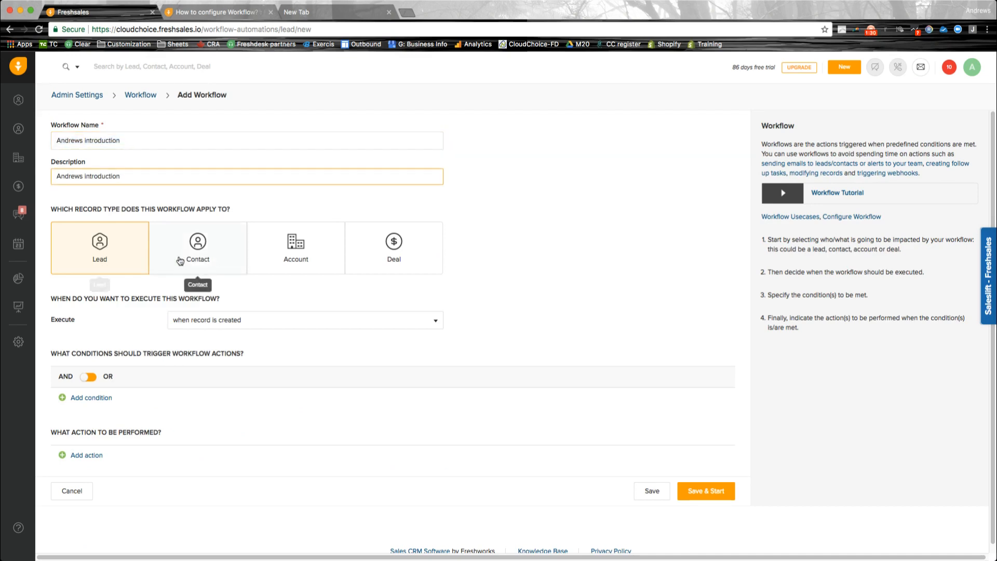
{"action": "mouse_move", "coordinate": [295, 258]}
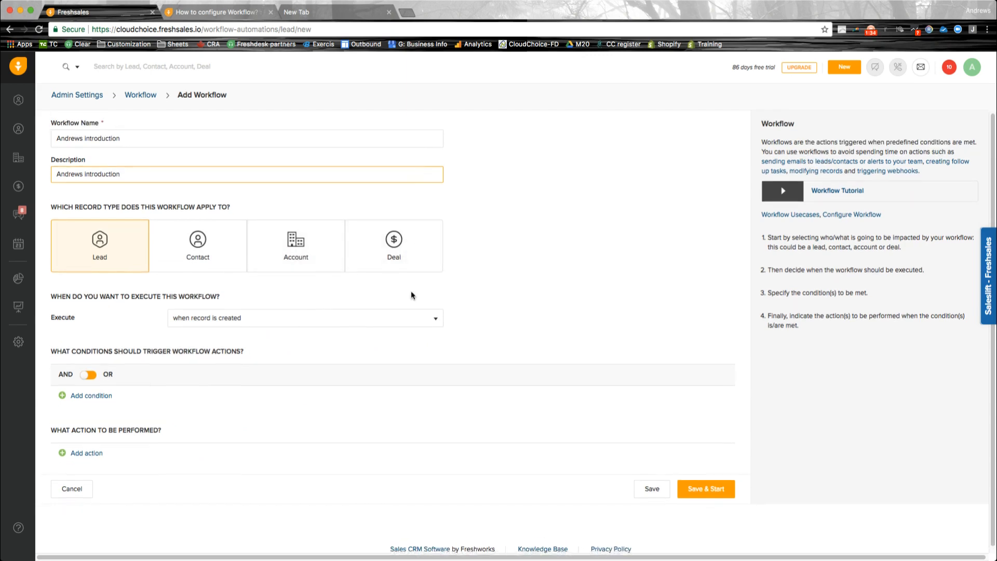
{"action": "left_click", "coordinate": [91, 395]}
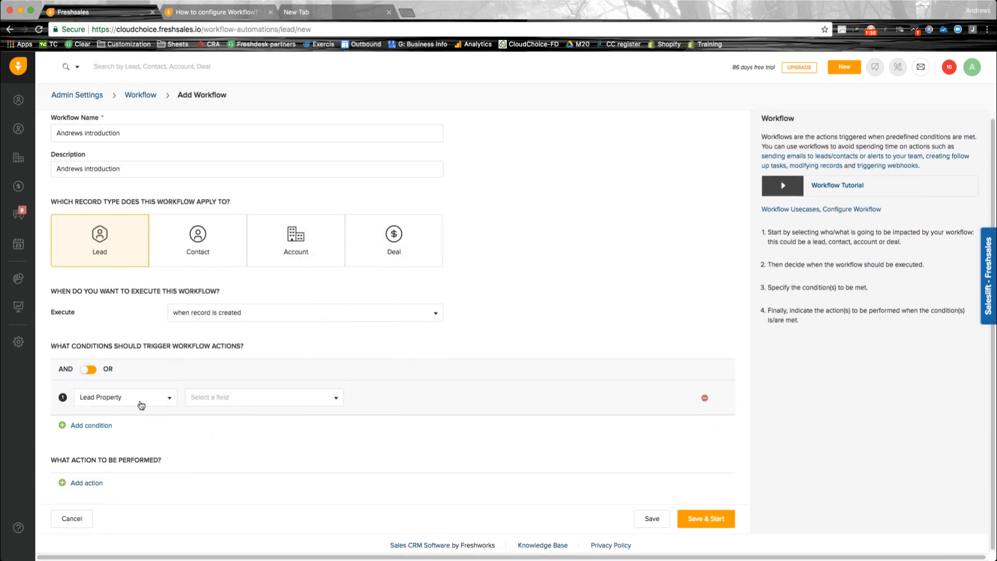
{"action": "left_click", "coordinate": [261, 397]}
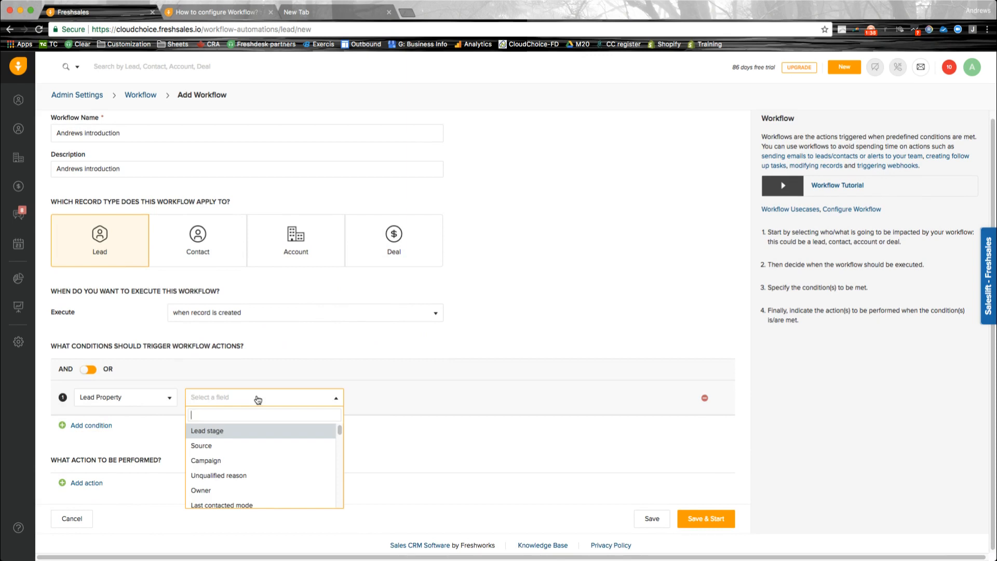
{"action": "left_click", "coordinate": [207, 431]}
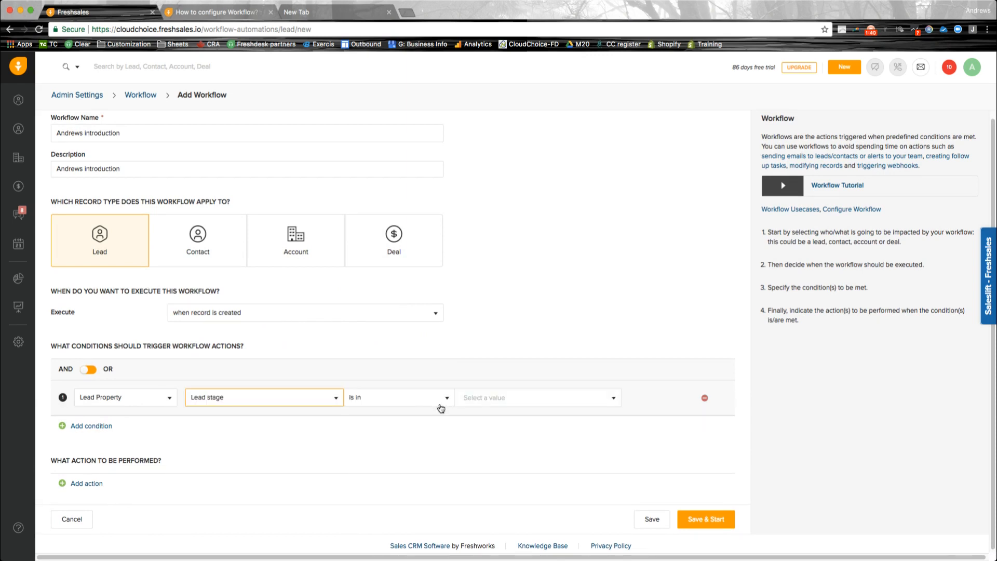
{"action": "left_click", "coordinate": [536, 397]}
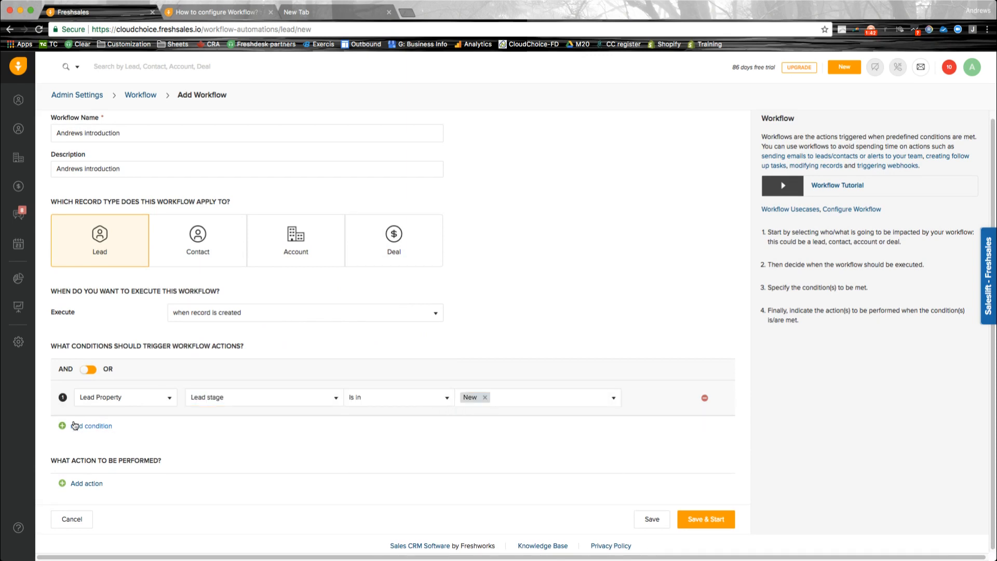
{"action": "left_click", "coordinate": [91, 425]}
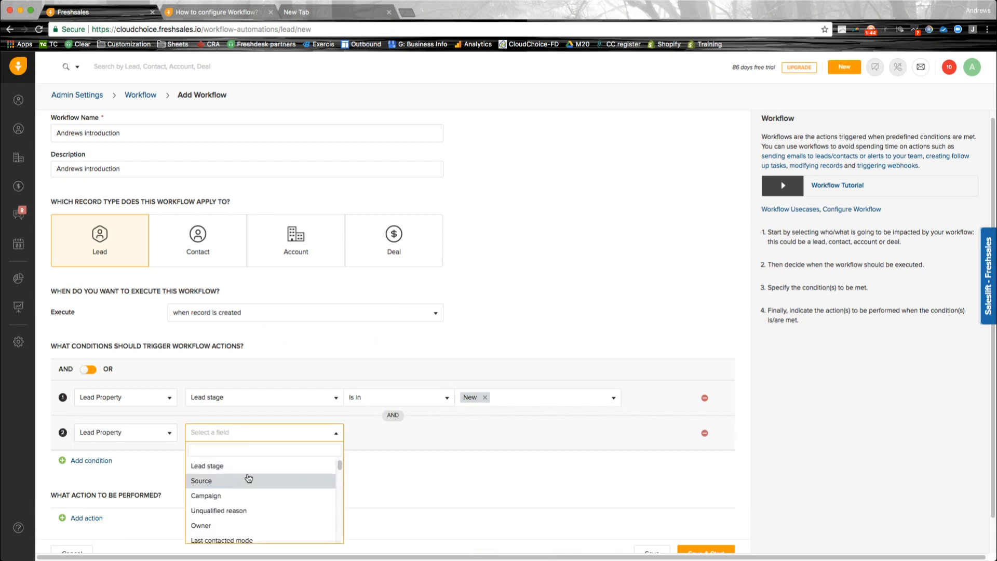
{"action": "left_click", "coordinate": [201, 525]}
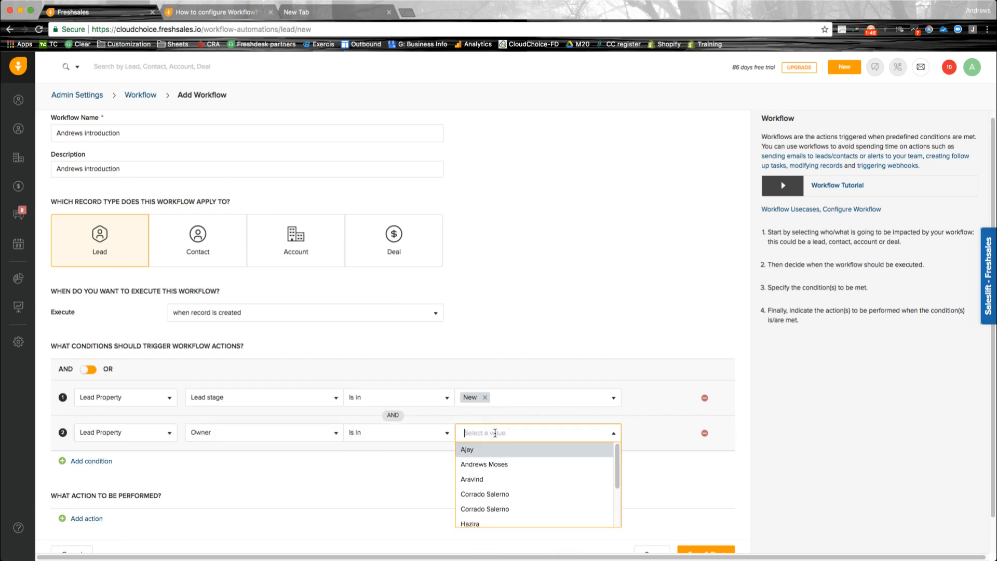
{"action": "type", "text": "and"}
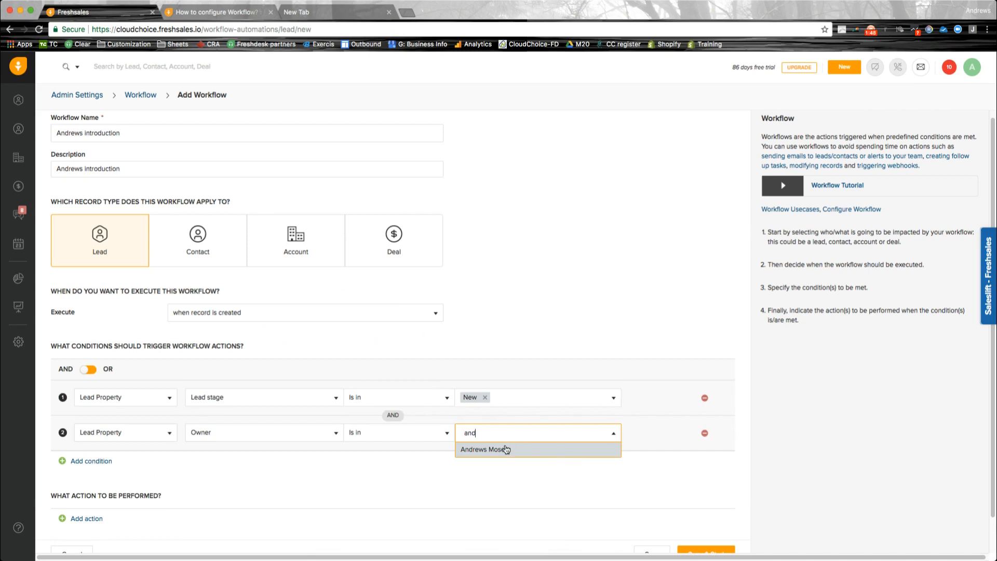
{"action": "left_click", "coordinate": [484, 449]}
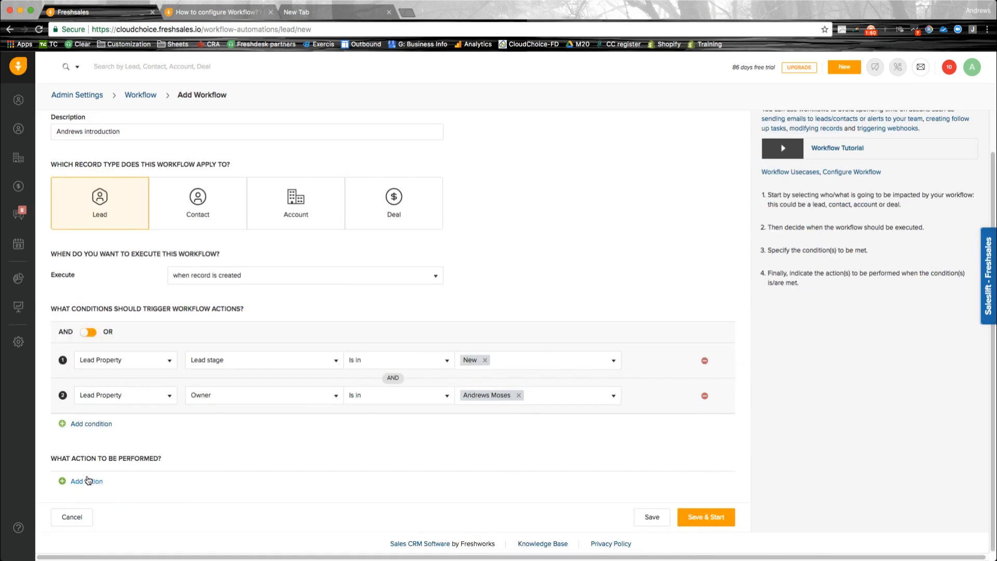
{"action": "left_click", "coordinate": [85, 481]}
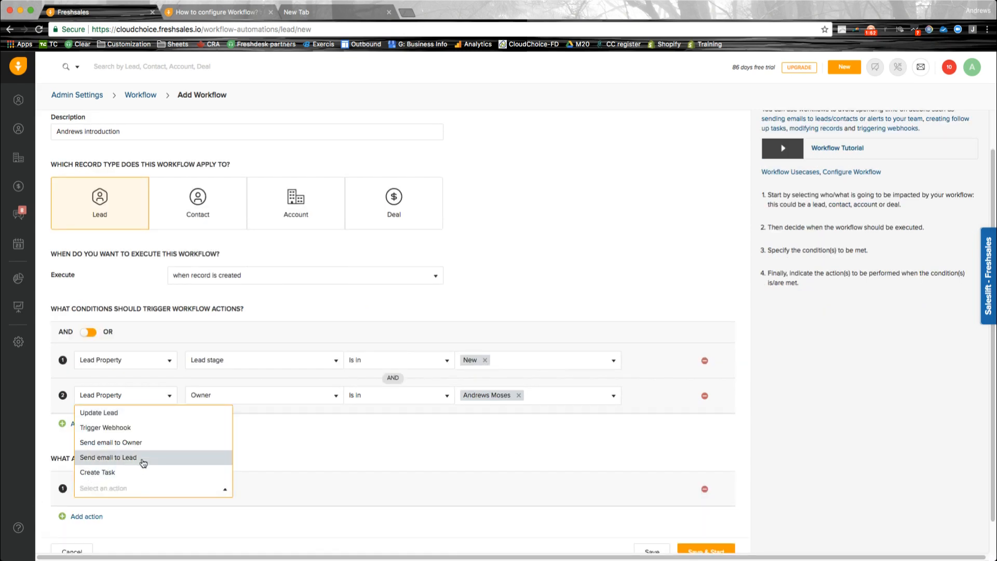
{"action": "left_click", "coordinate": [108, 458]}
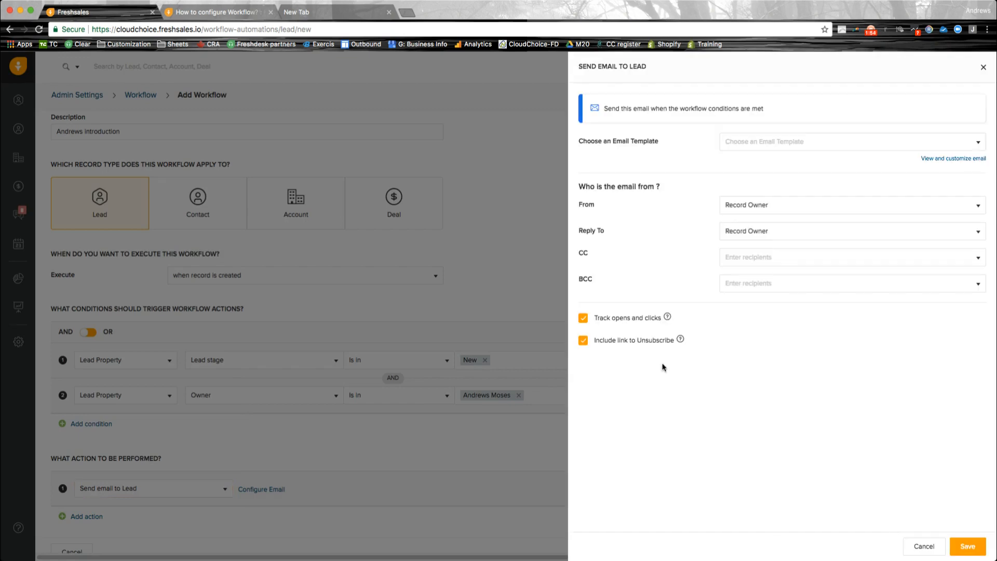
{"action": "left_click", "coordinate": [850, 141]}
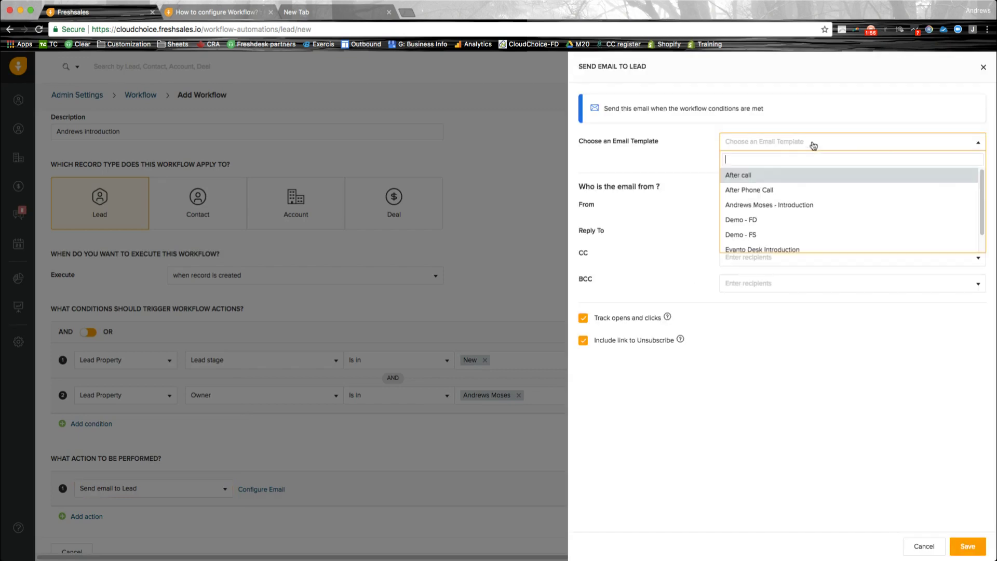
{"action": "mouse_move", "coordinate": [809, 204]}
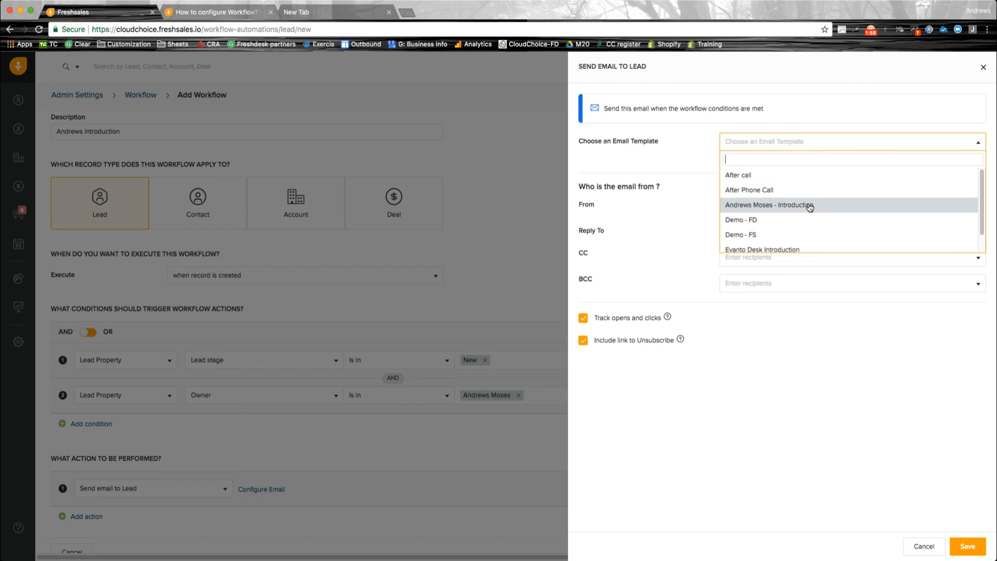
{"action": "left_click", "coordinate": [768, 205]}
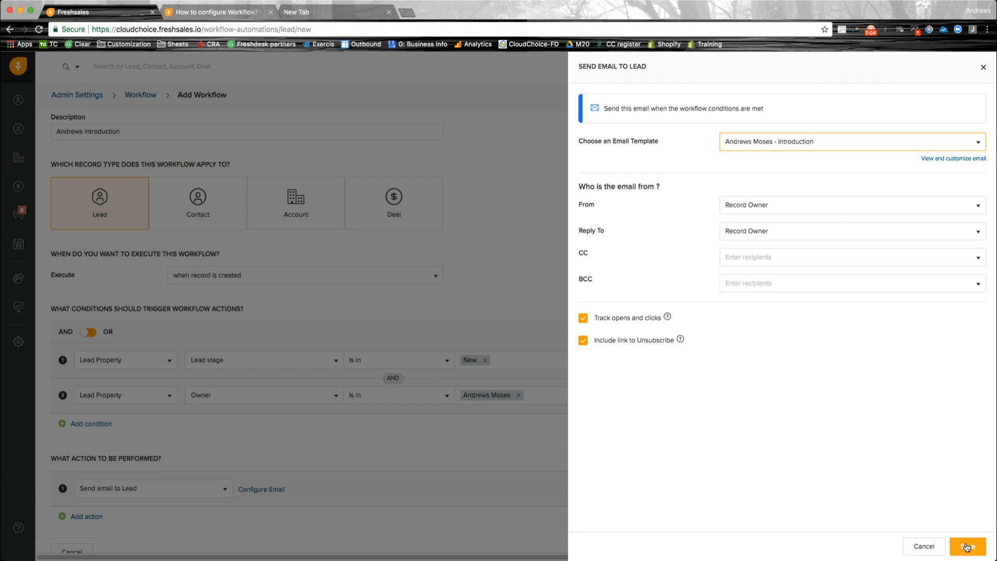
{"action": "left_click", "coordinate": [967, 547]}
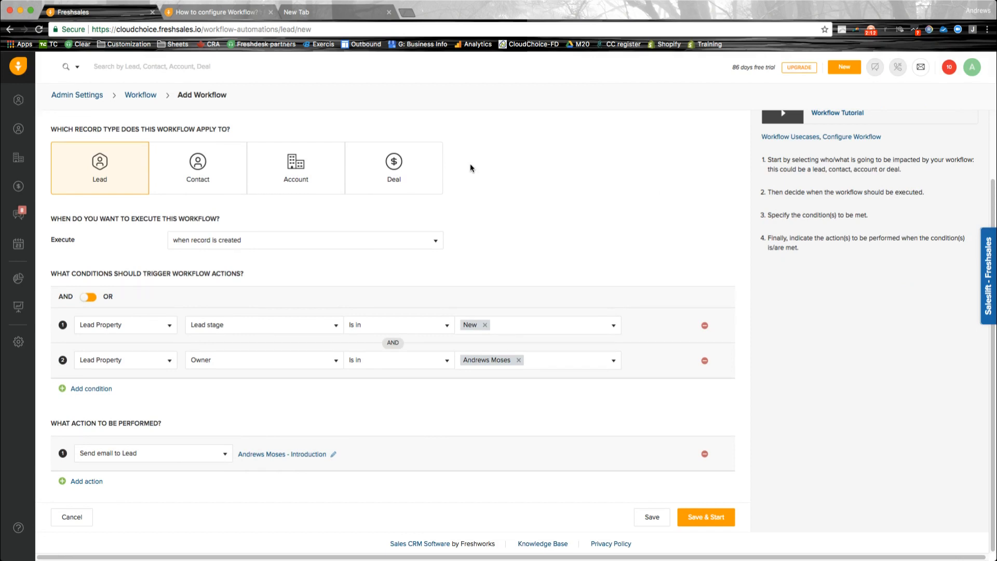
{"action": "mouse_move", "coordinate": [294, 374]}
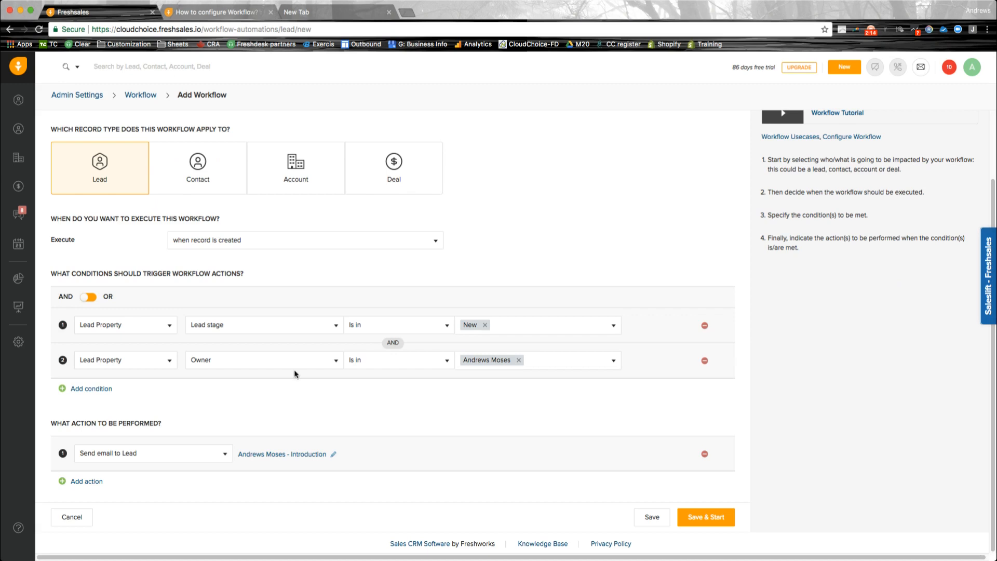
{"action": "mouse_move", "coordinate": [180, 494]}
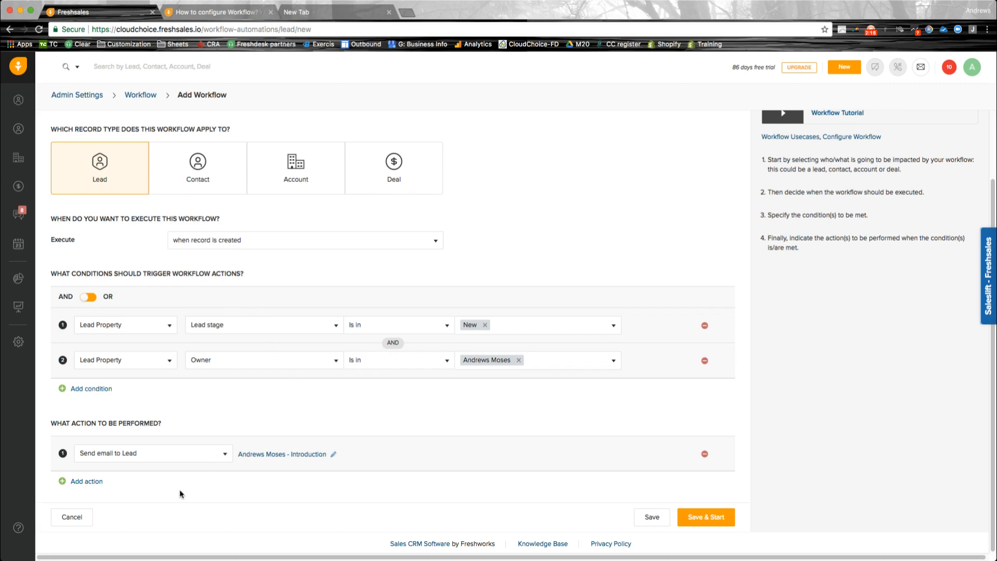
Step: Add an empty second action below the email action
{"action": "left_click", "coordinate": [86, 481]}
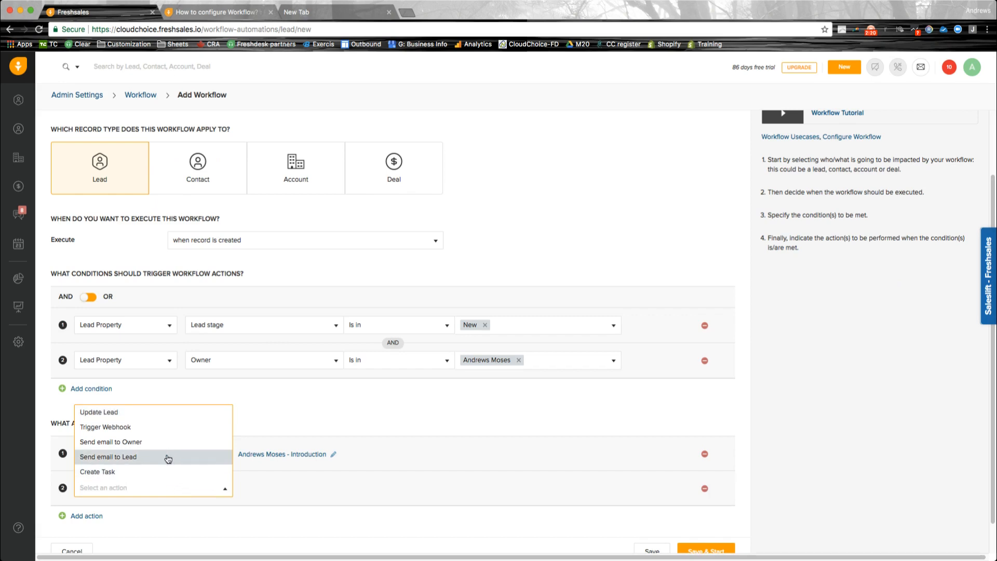
Step: Make the second action create a task titled 'Call 1' and save it
{"action": "left_click", "coordinate": [97, 471]}
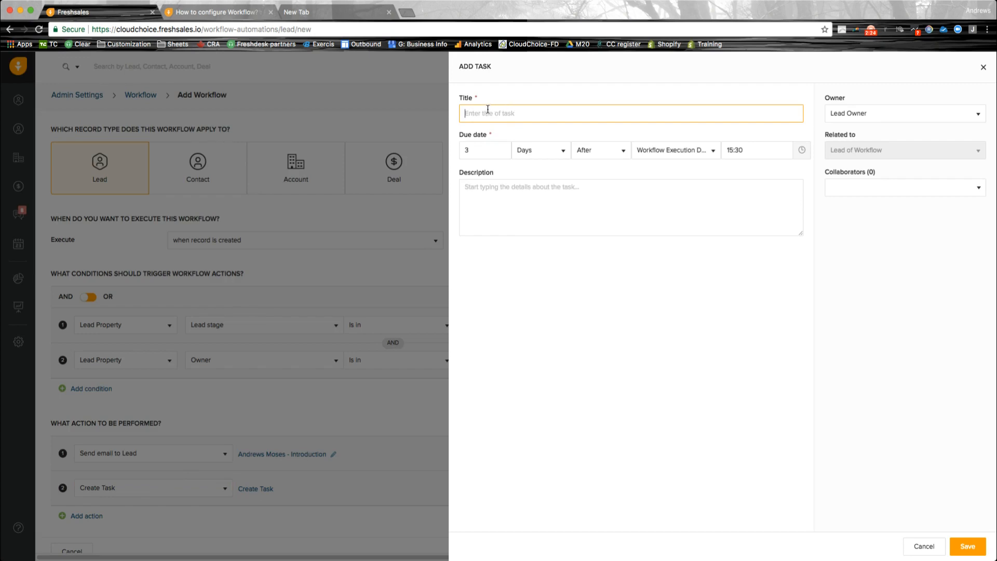
{"action": "type", "text": "Cal"}
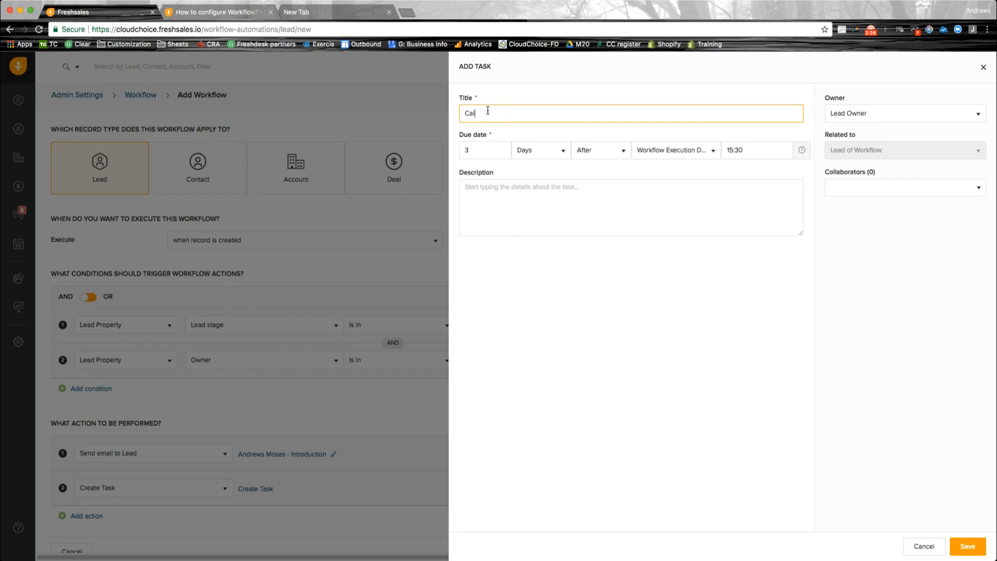
{"action": "type", "text": "l 1"}
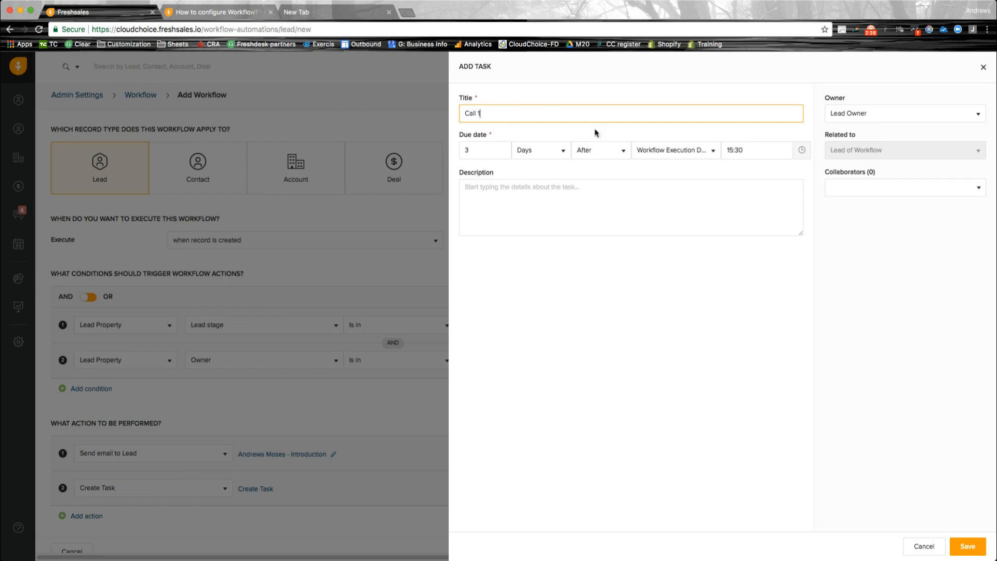
{"action": "mouse_move", "coordinate": [935, 501]}
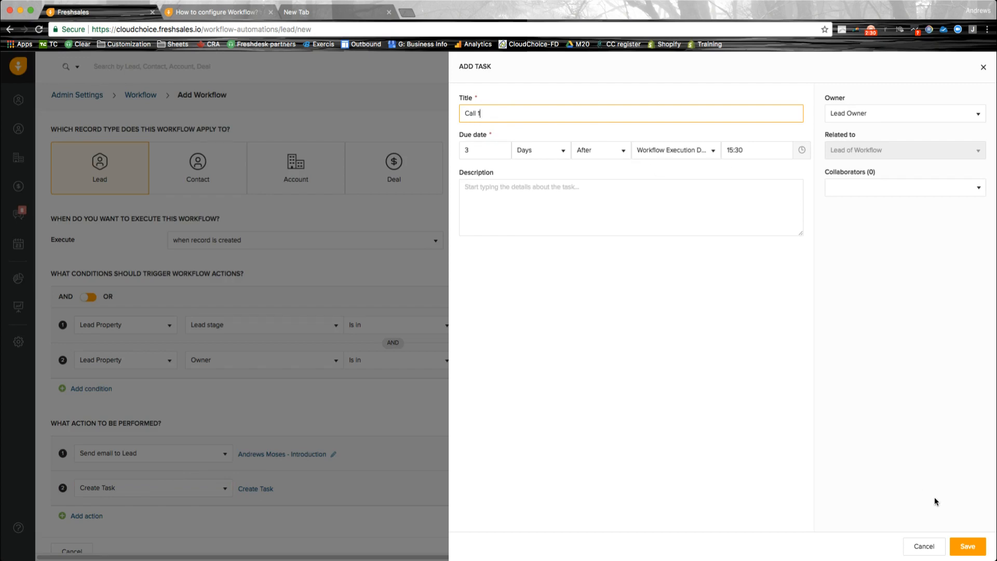
{"action": "left_click", "coordinate": [967, 546]}
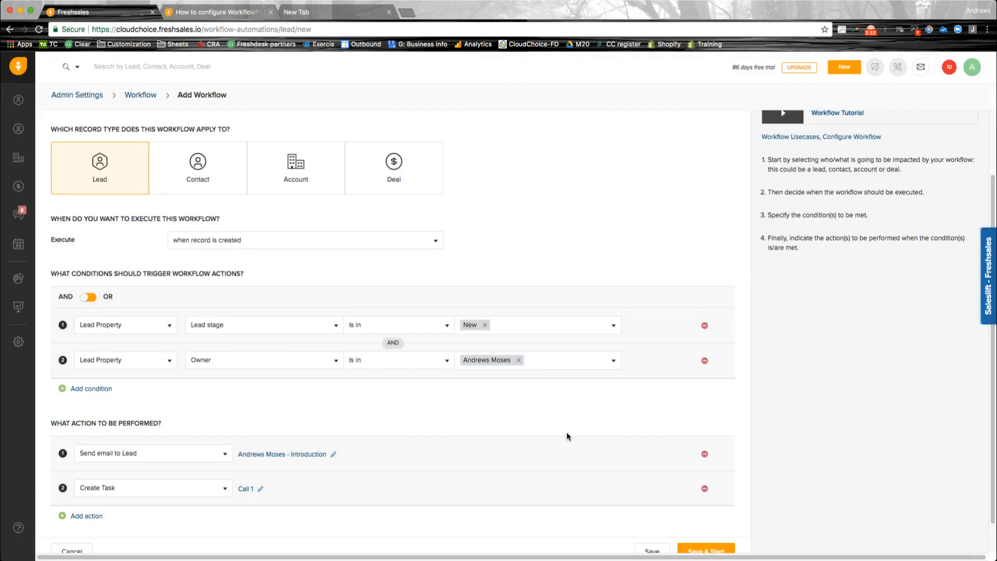
{"action": "mouse_move", "coordinate": [91, 516]}
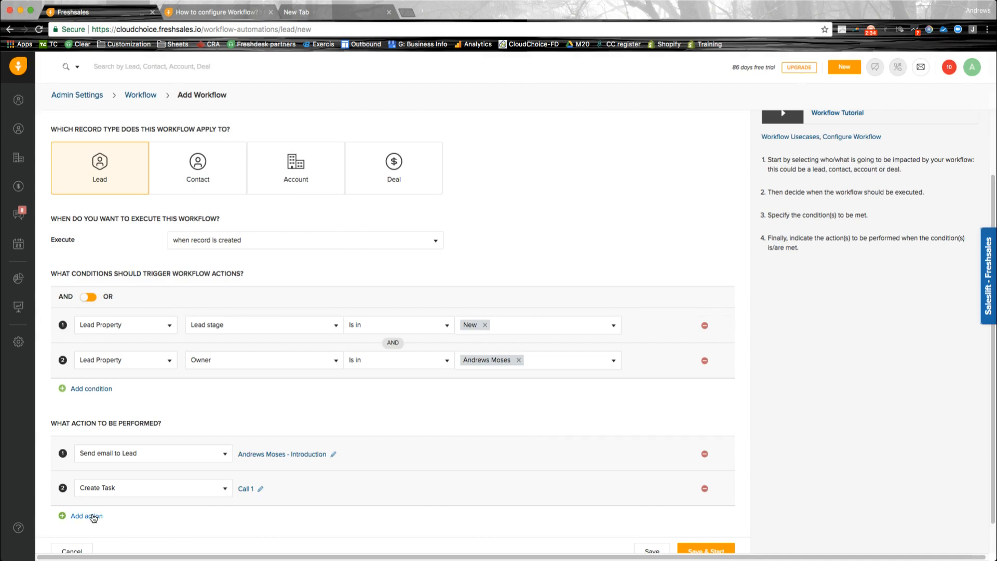
Step: Add a third action row and list its available action types
{"action": "left_click", "coordinate": [86, 516]}
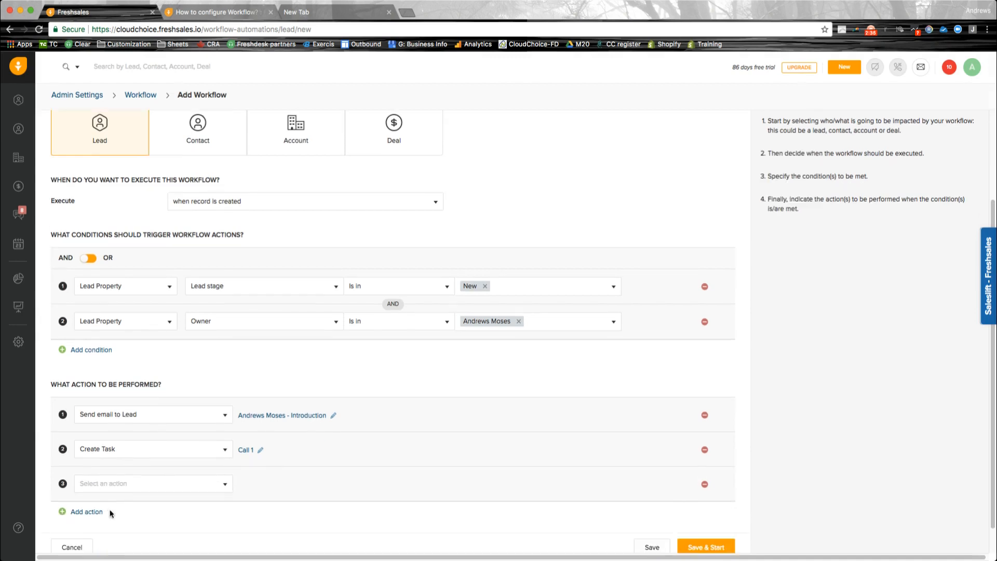
{"action": "left_click", "coordinate": [152, 483]}
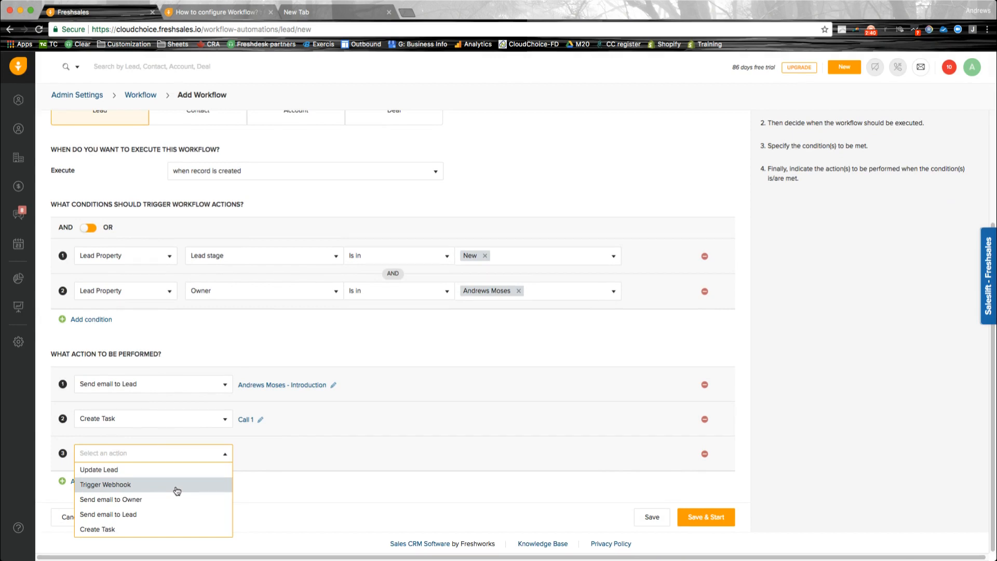
Step: Review the Trigger Webhook settings for the third action, then cancel it
{"action": "left_click", "coordinate": [105, 484]}
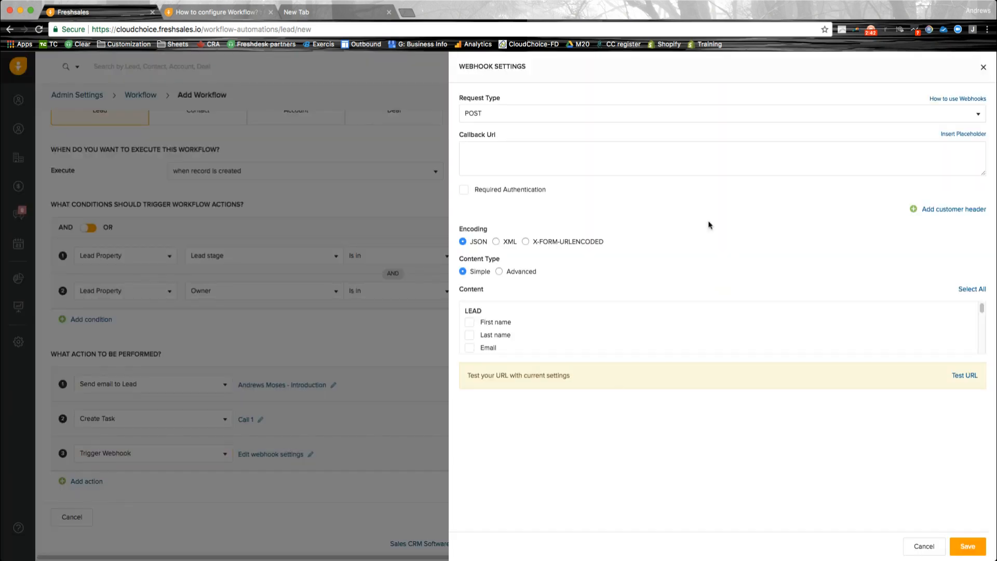
{"action": "mouse_move", "coordinate": [802, 358]}
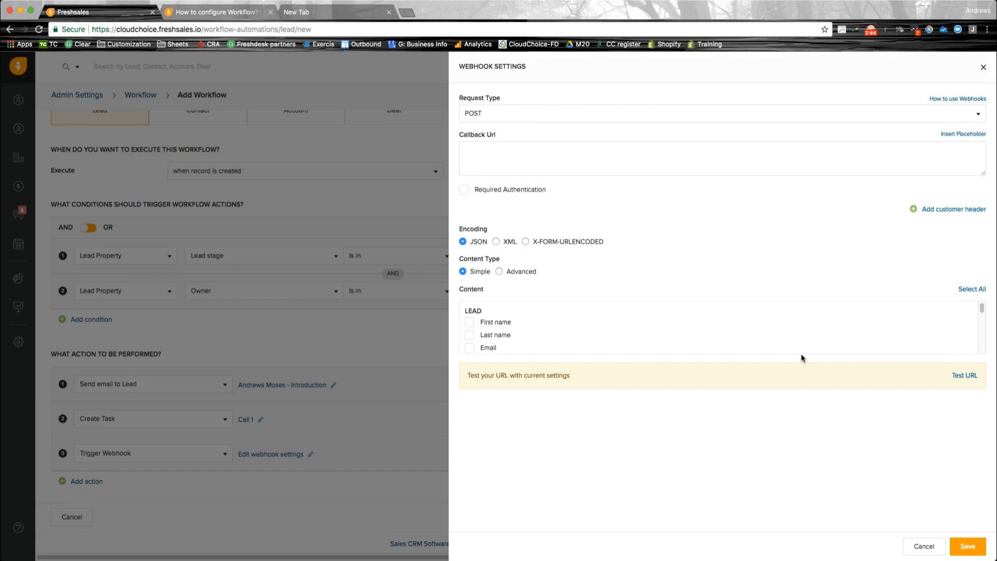
{"action": "mouse_move", "coordinate": [708, 211]}
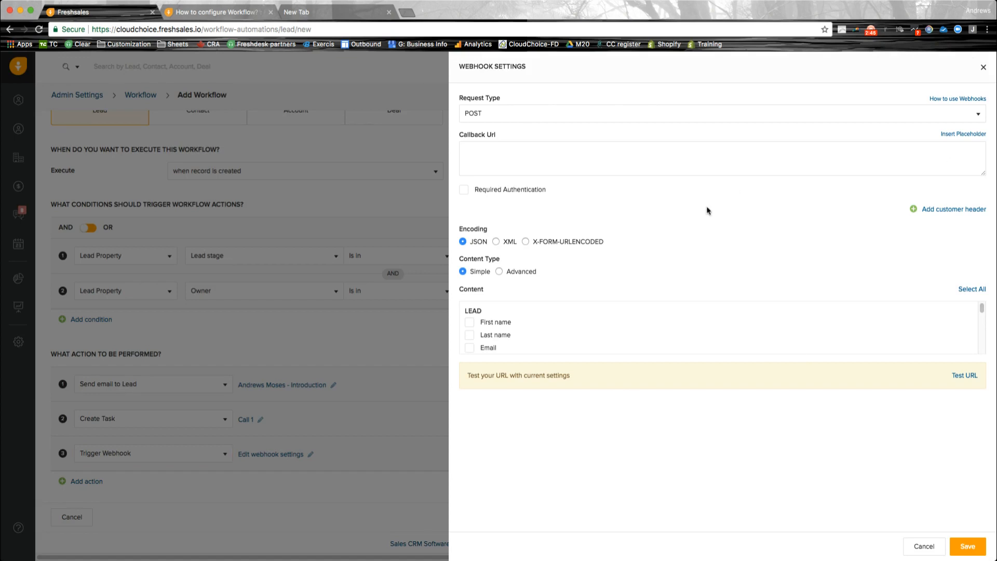
{"action": "mouse_move", "coordinate": [670, 238]}
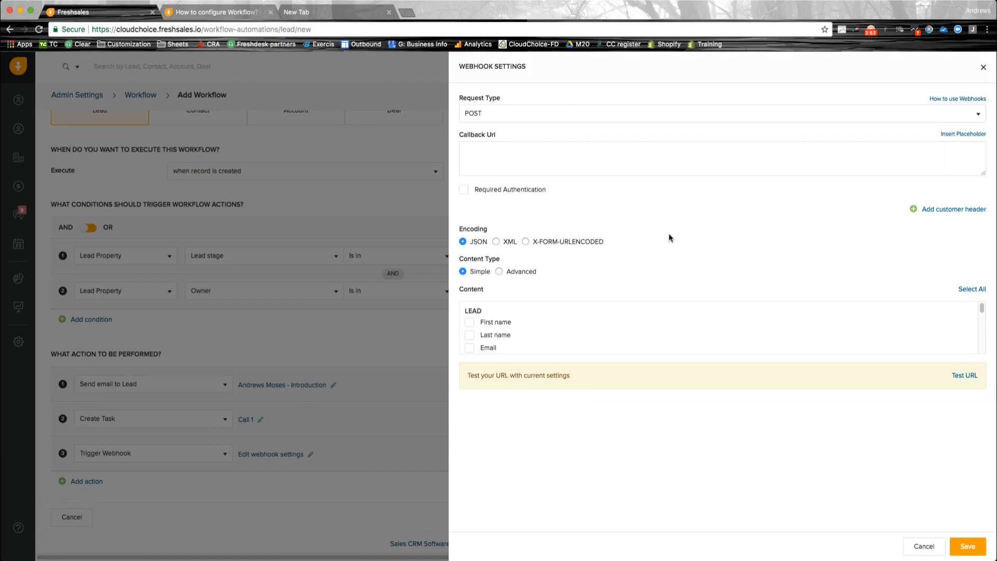
{"action": "mouse_move", "coordinate": [565, 260]}
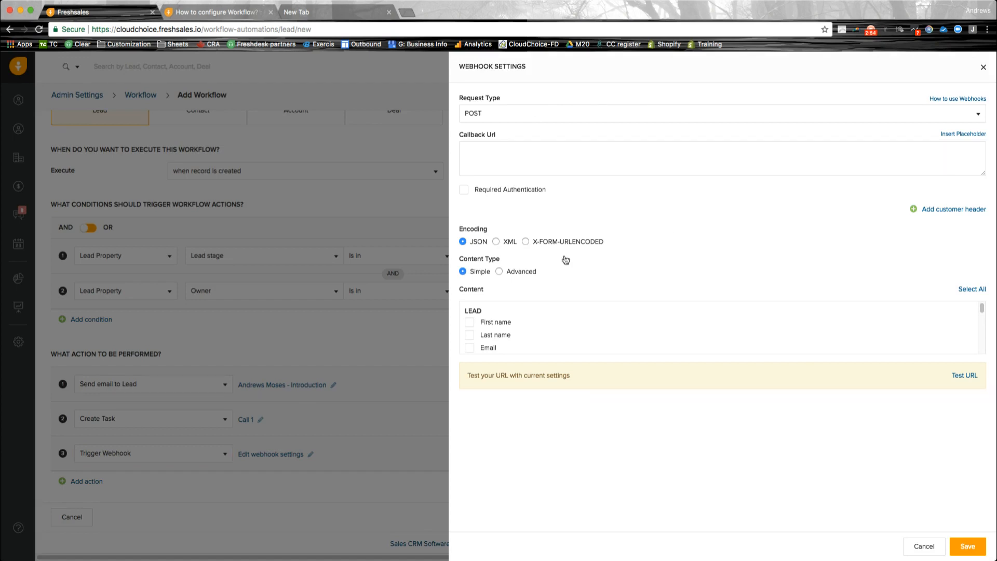
{"action": "mouse_move", "coordinate": [526, 242]}
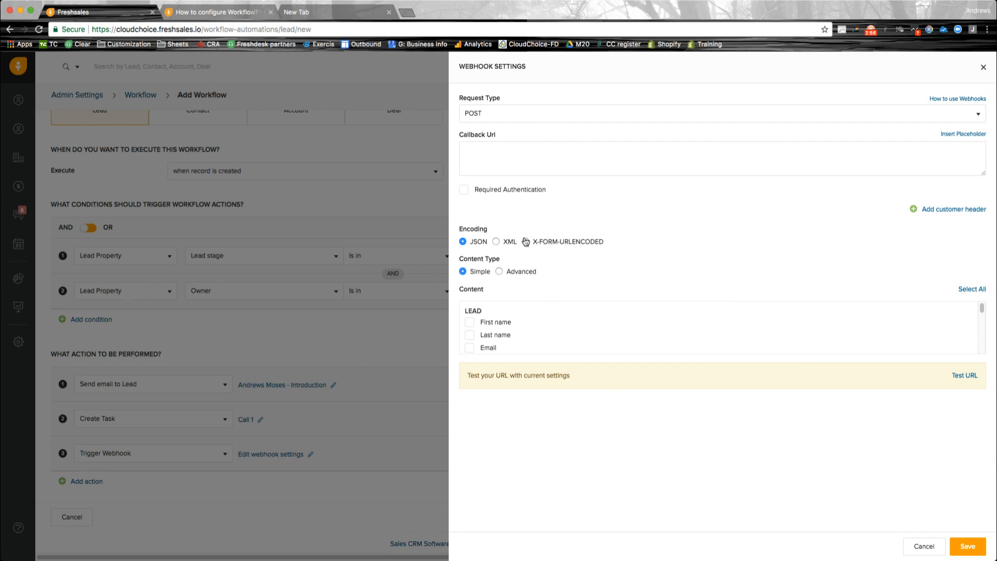
{"action": "mouse_move", "coordinate": [496, 278]}
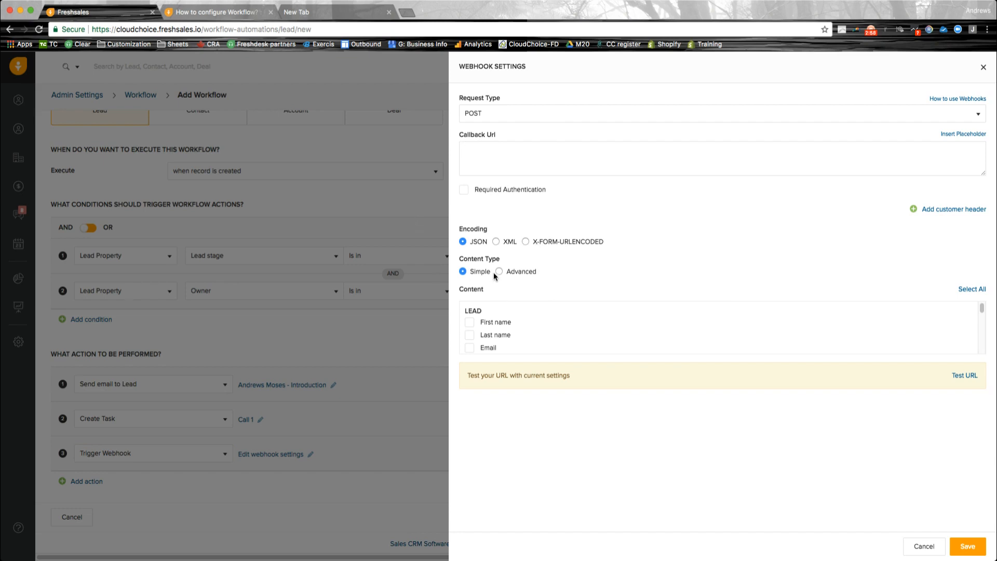
{"action": "scroll", "scroll_direction": "down", "scroll_amount": 3}
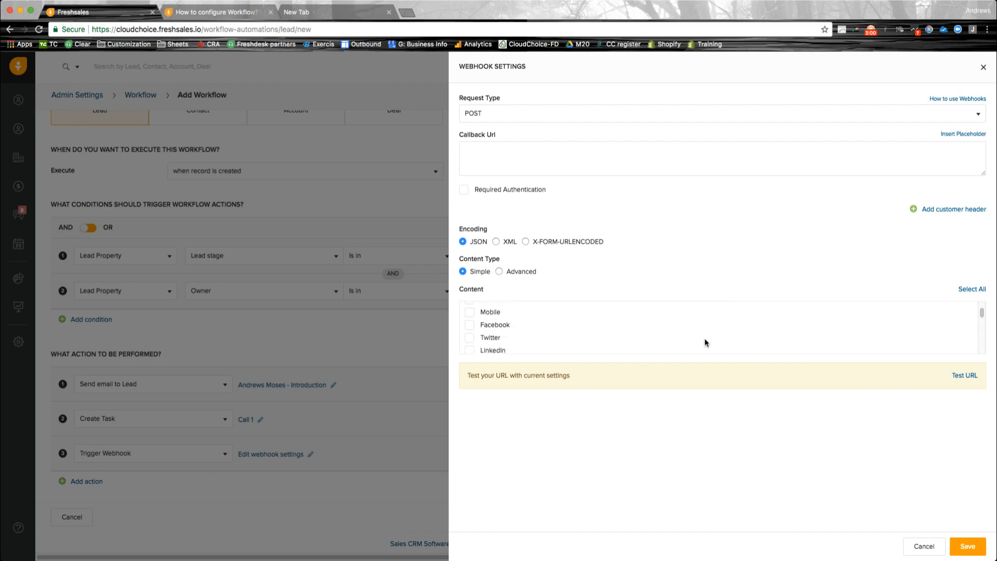
{"action": "scroll", "scroll_direction": "down", "scroll_amount": 3}
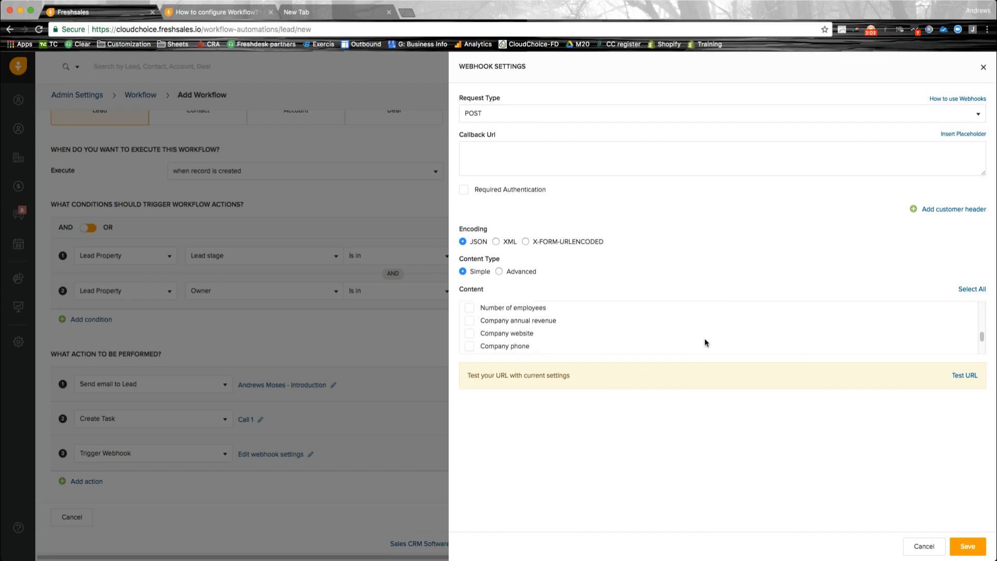
{"action": "mouse_move", "coordinate": [668, 327]}
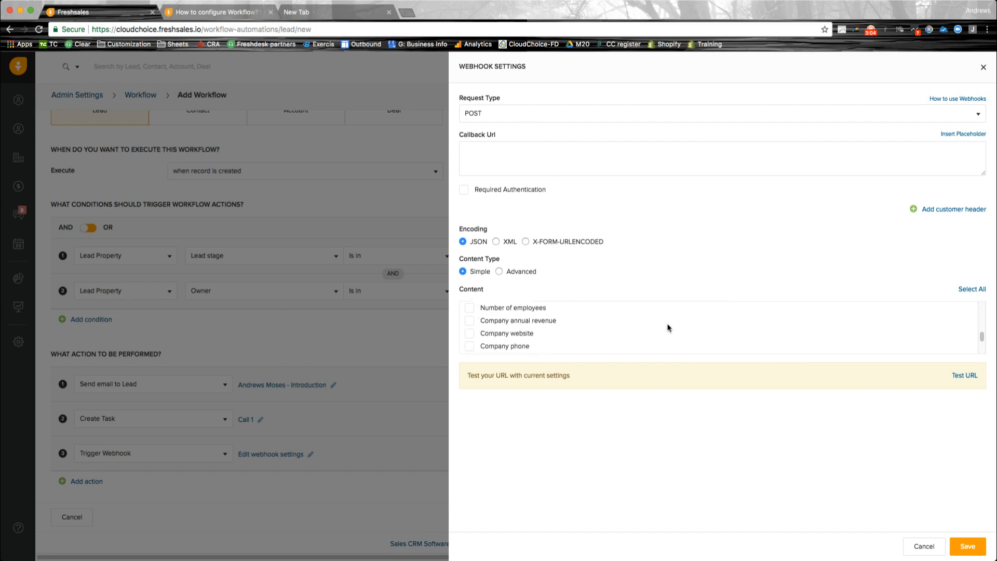
{"action": "scroll", "scroll_direction": "down", "scroll_amount": 3}
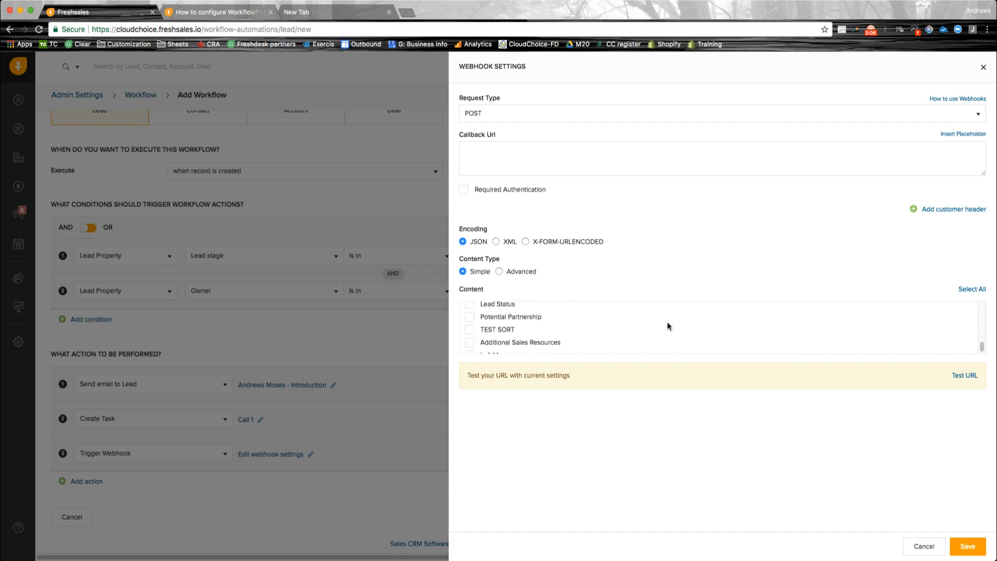
{"action": "scroll", "scroll_direction": "down", "scroll_amount": 3}
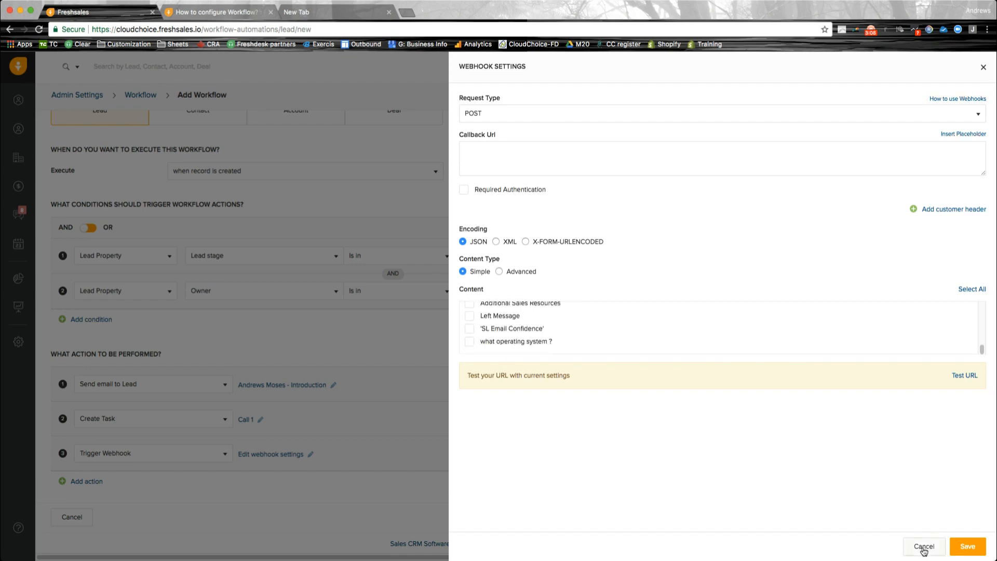
{"action": "left_click", "coordinate": [924, 546]}
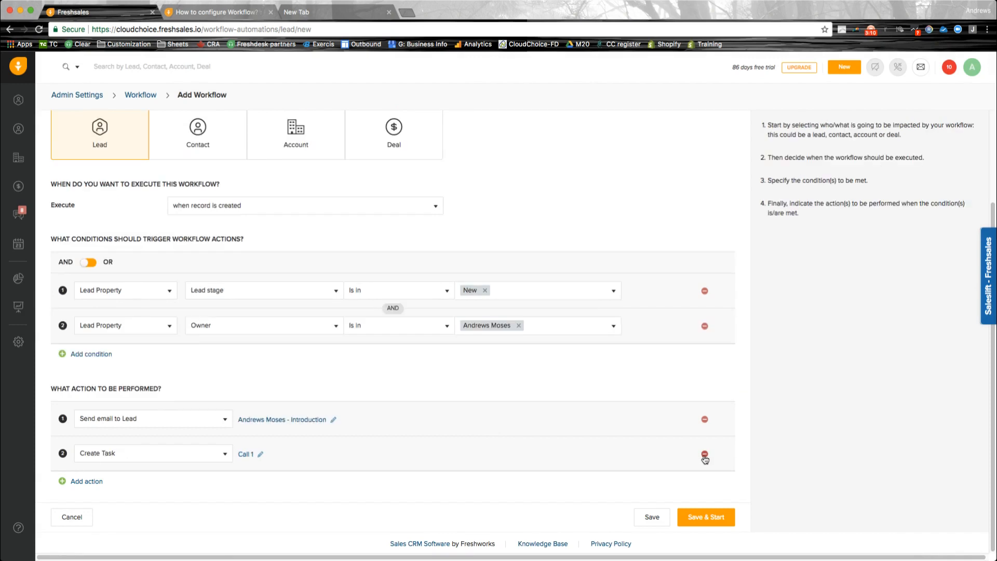
Step: Save and start the Andrews introduction workflow
{"action": "scroll", "scroll_direction": "up", "scroll_amount": 3}
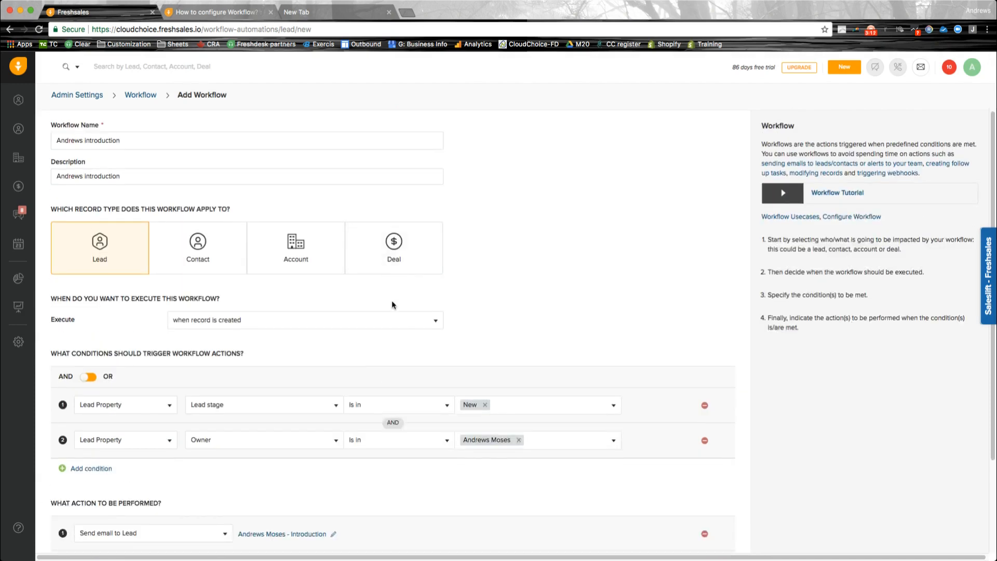
{"action": "scroll", "scroll_direction": "down", "scroll_amount": 3}
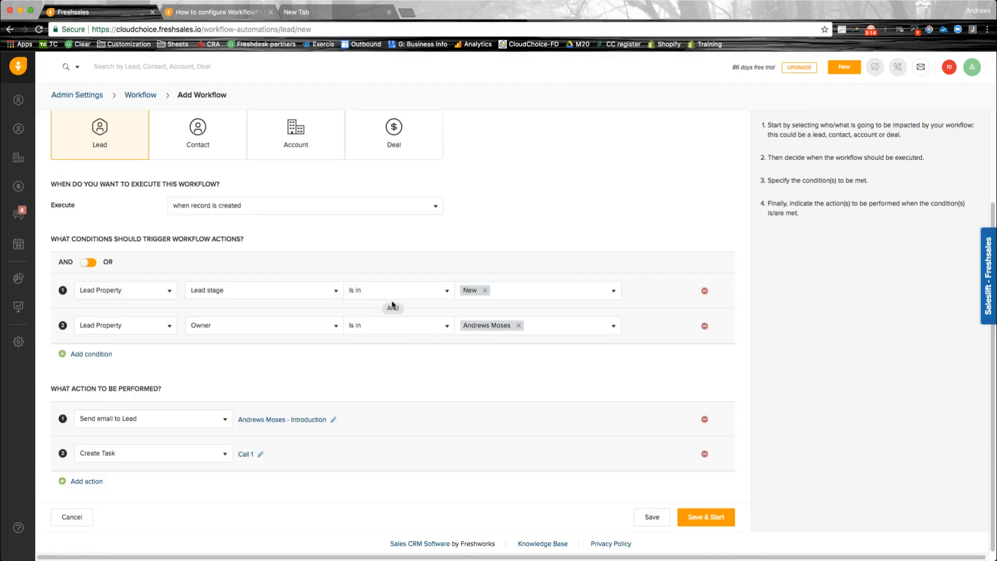
{"action": "left_click", "coordinate": [705, 516]}
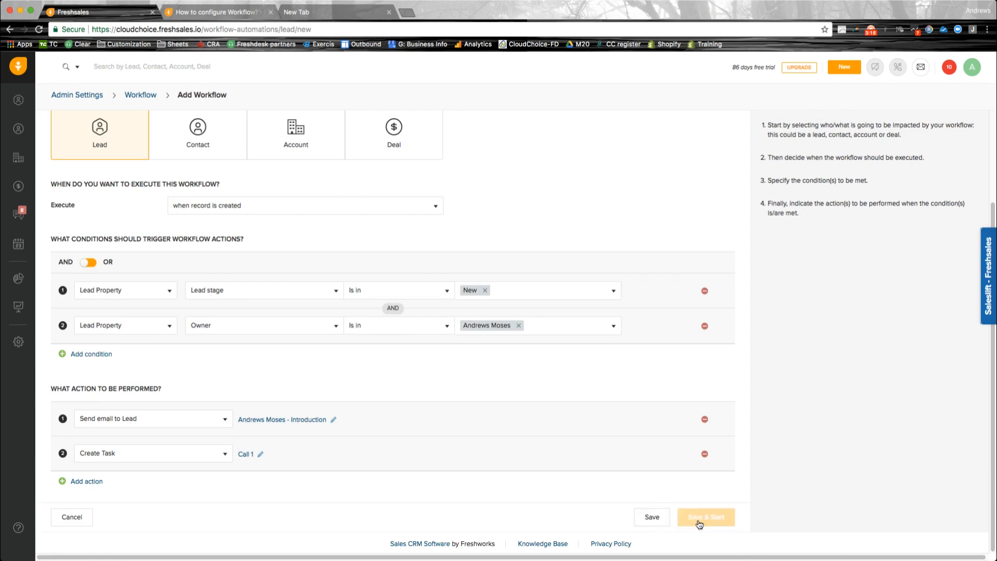
{"action": "left_click", "coordinate": [705, 517]}
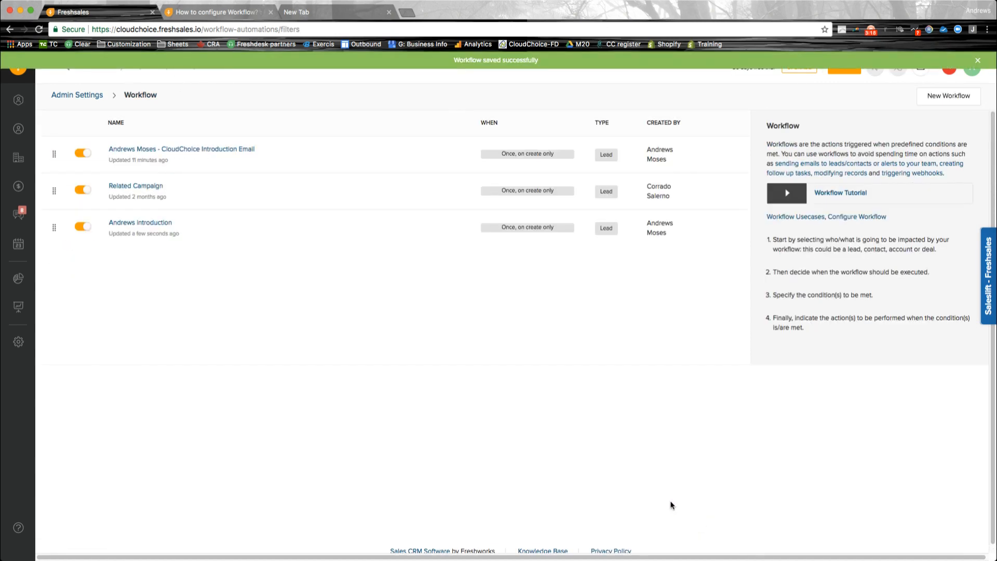